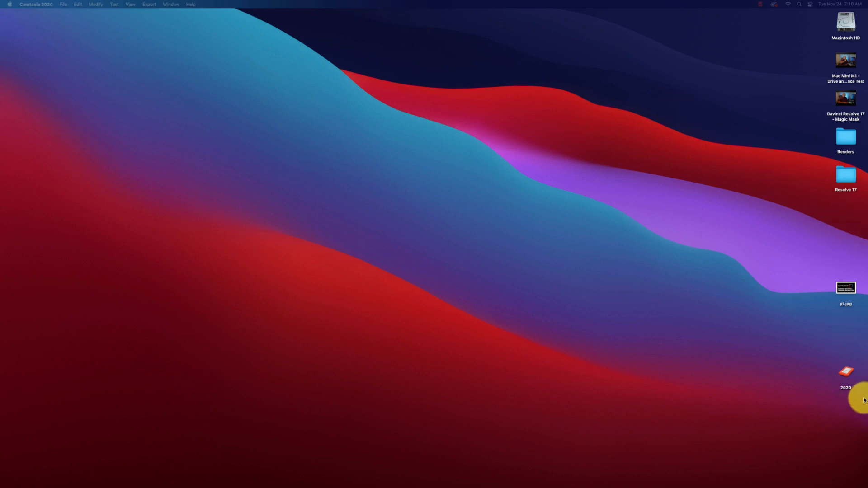
Open the 2020 drive in Finder and launch Blackmagic Disk Speed Test from Spotlight.
{"action": "double_click", "coordinate": [845, 372]}
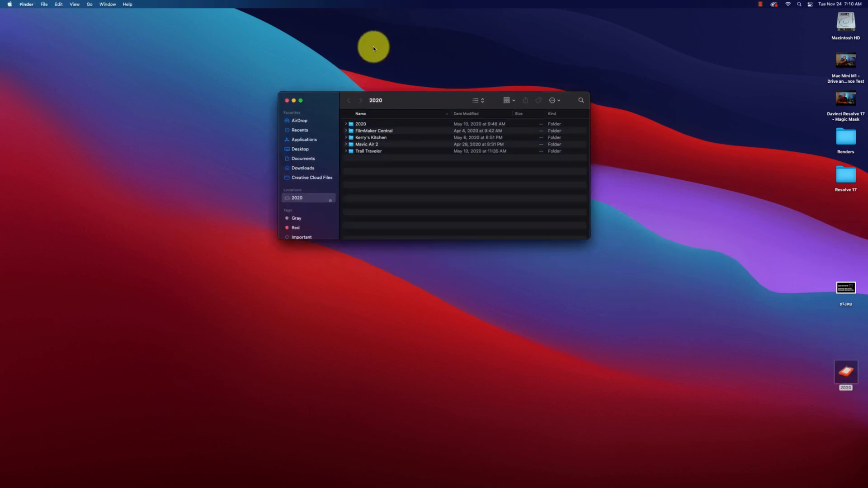
{"action": "mouse_move", "coordinate": [306, 479]}
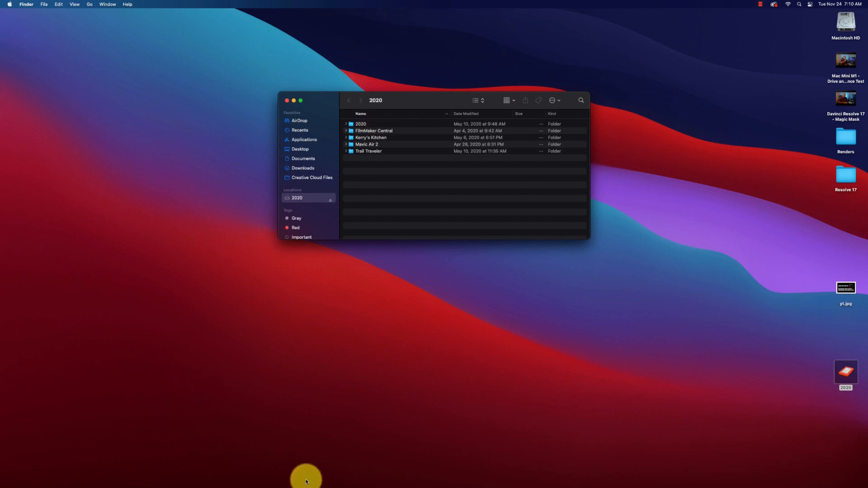
{"action": "type", "text": "blackmagic Disk Speed Test"}
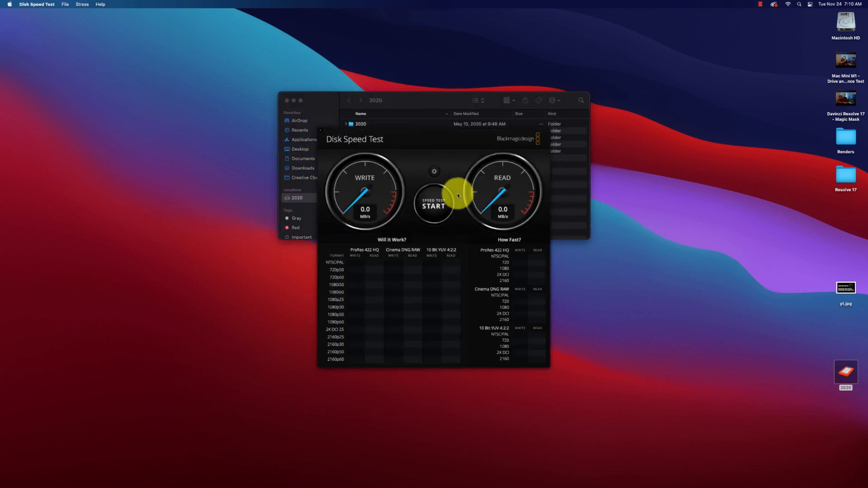
Target the Macintosh HD Caches folder and run the test: about 2446 MB/s write, 1469 MB/s read.
{"action": "left_click", "coordinate": [435, 171]}
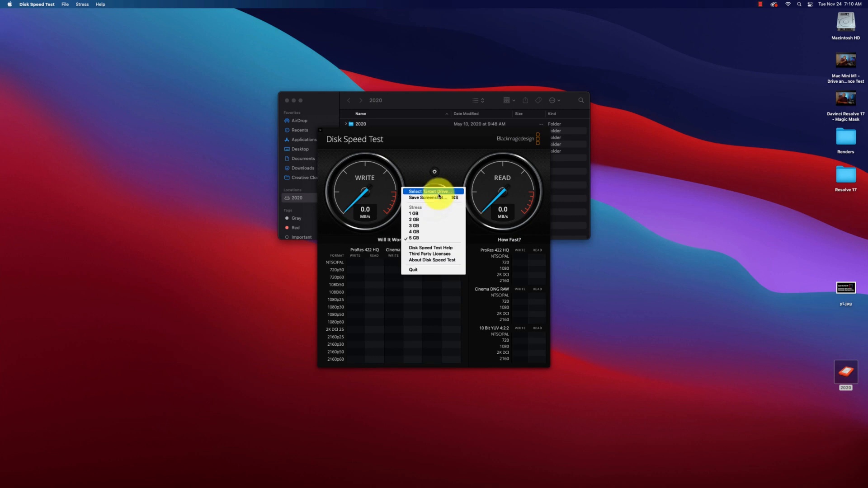
{"action": "left_click", "coordinate": [428, 191]}
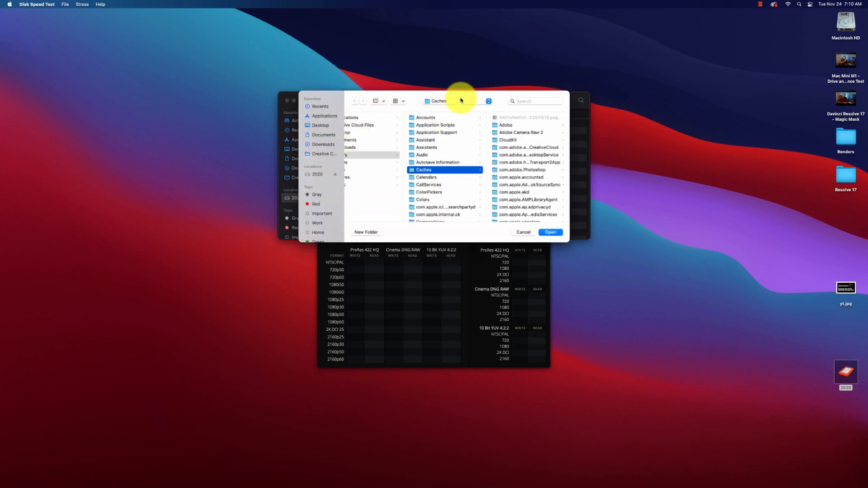
{"action": "left_click", "coordinate": [440, 101]}
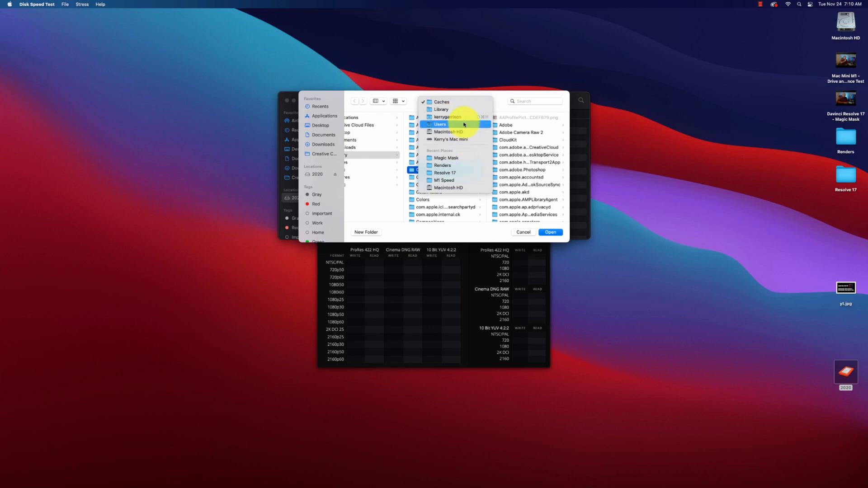
{"action": "left_click", "coordinate": [442, 102]}
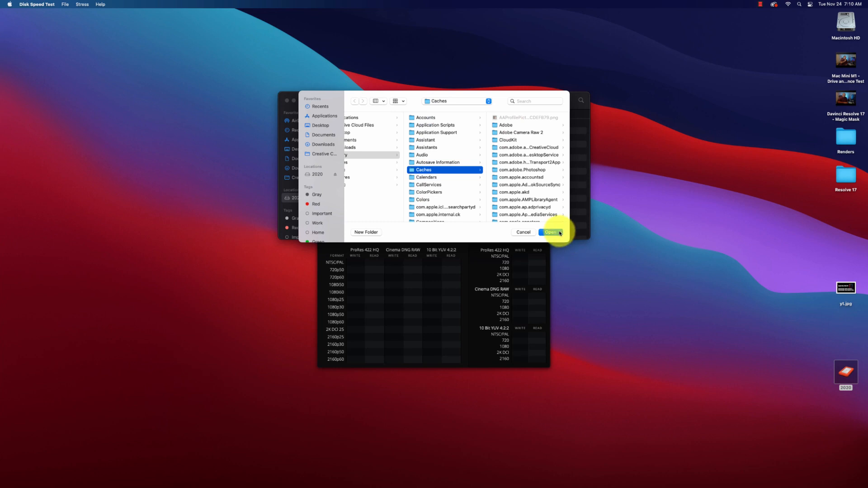
{"action": "left_click", "coordinate": [550, 232]}
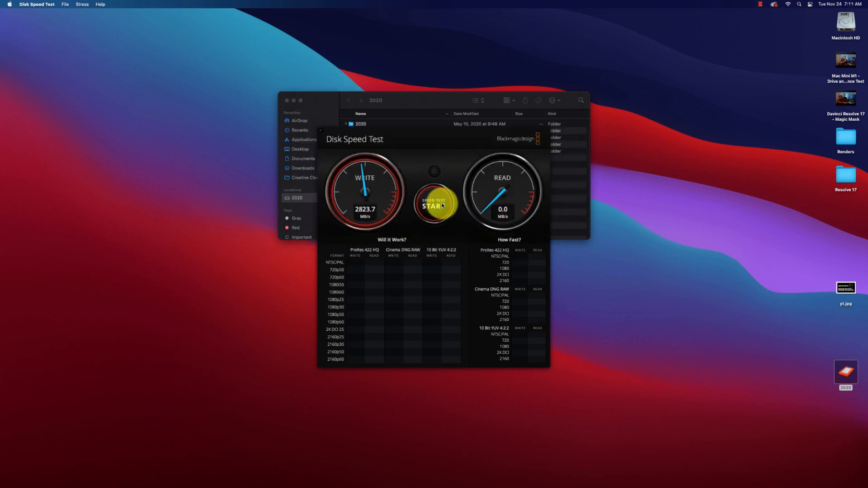
{"action": "left_click", "coordinate": [435, 204]}
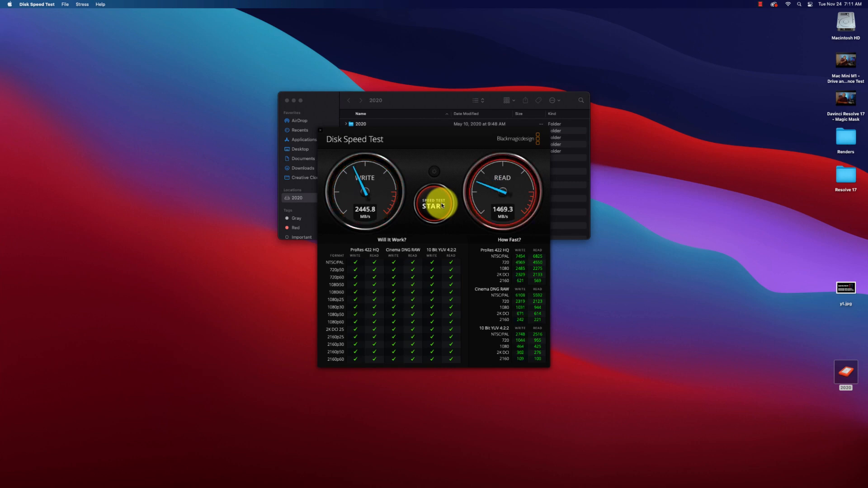
{"action": "left_click", "coordinate": [434, 203]}
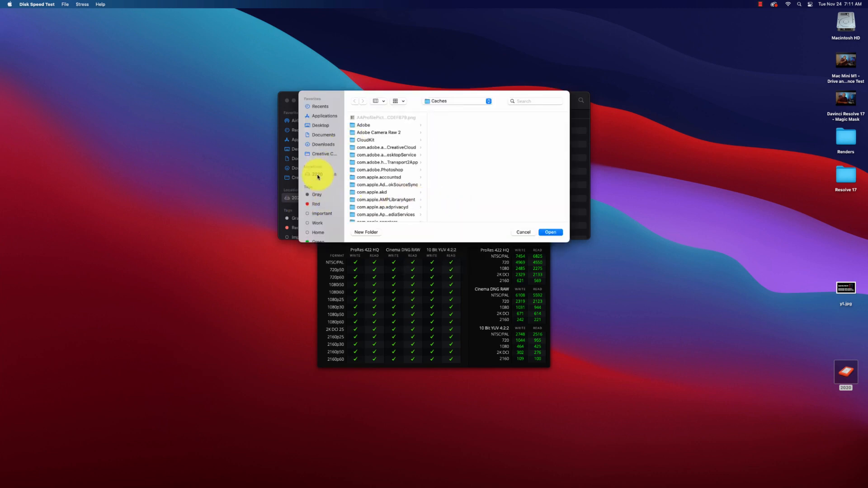
Retarget the 2020 drive and run the test: about 98 MB/s write, 38 MB/s read.
{"action": "left_click", "coordinate": [318, 174]}
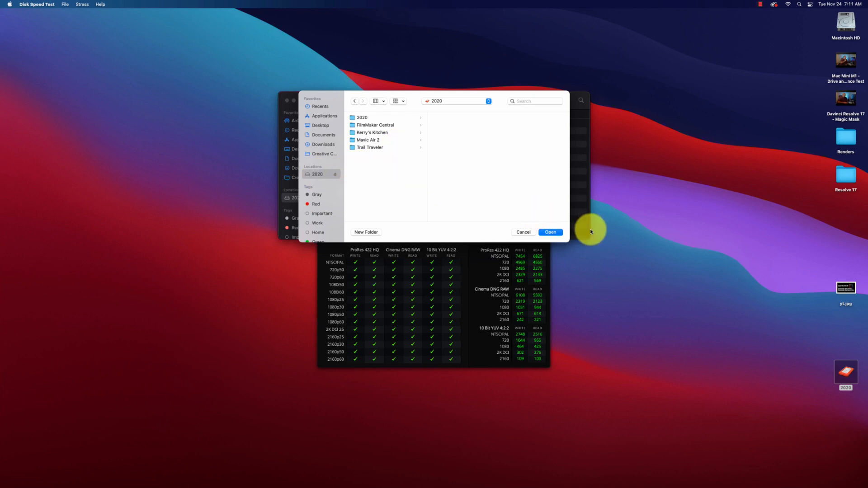
{"action": "left_click", "coordinate": [549, 232]}
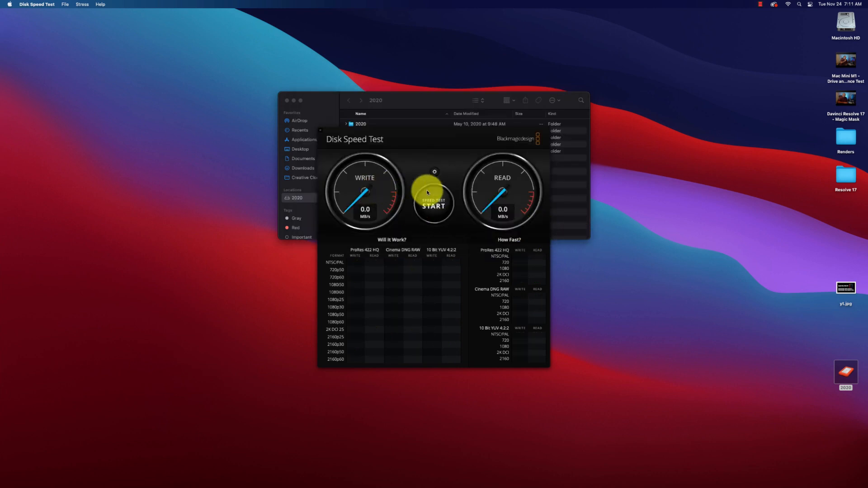
{"action": "left_click", "coordinate": [434, 202]}
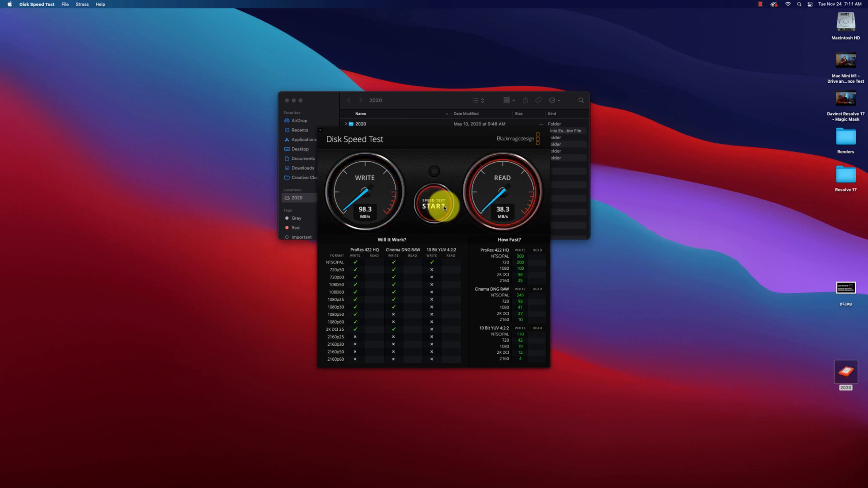
{"action": "left_click", "coordinate": [434, 205]}
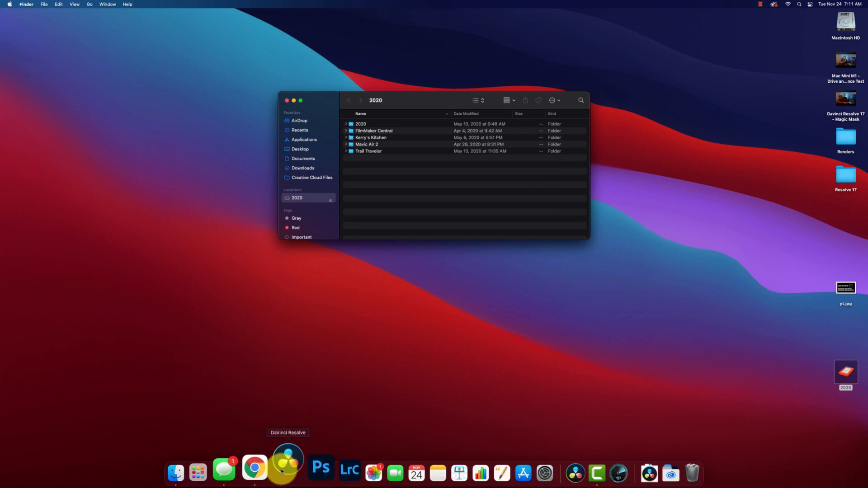
Launch DaVinci Resolve from the Dock and open the Resolve 17 project.
{"action": "left_click", "coordinate": [288, 472]}
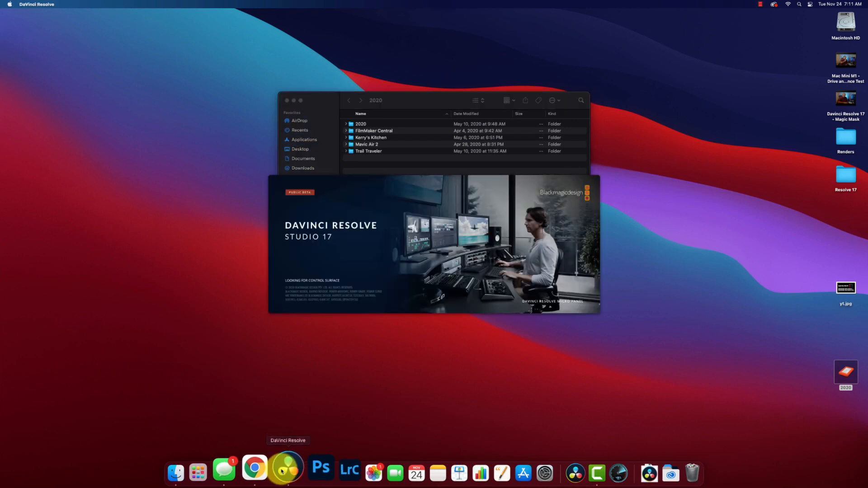
{"action": "left_click", "coordinate": [286, 472]}
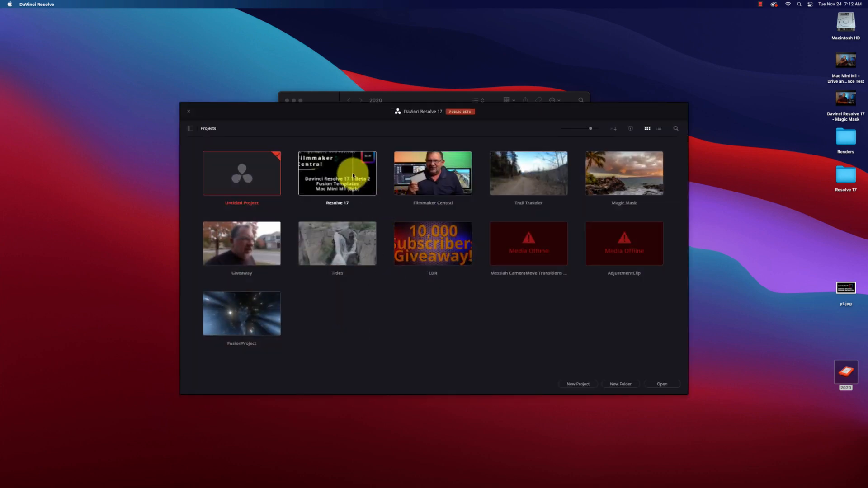
{"action": "left_click", "coordinate": [337, 173]}
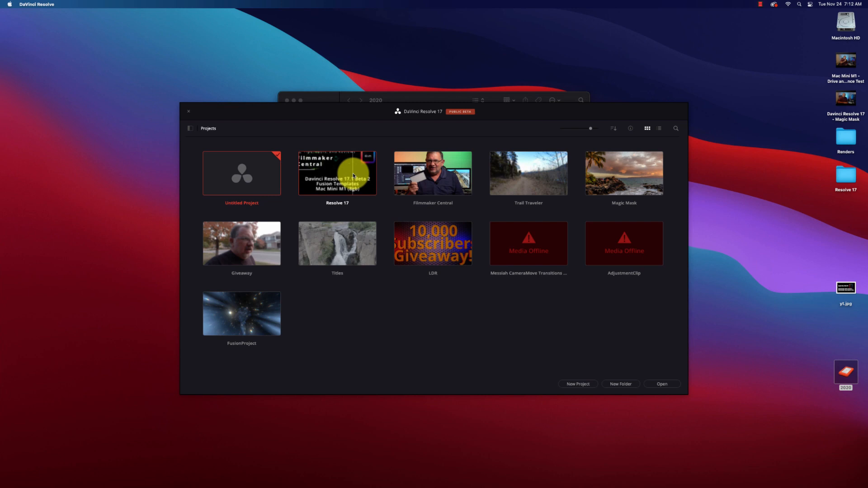
{"action": "double_click", "coordinate": [336, 173]}
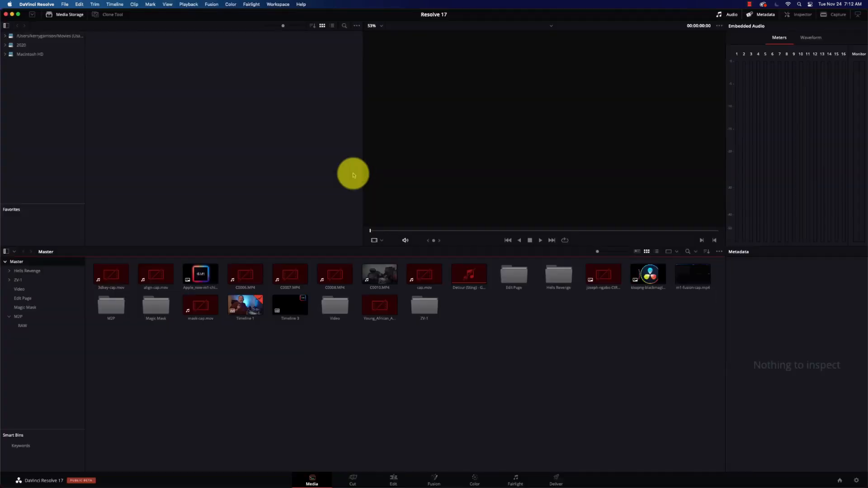
{"action": "mouse_move", "coordinate": [5, 67]}
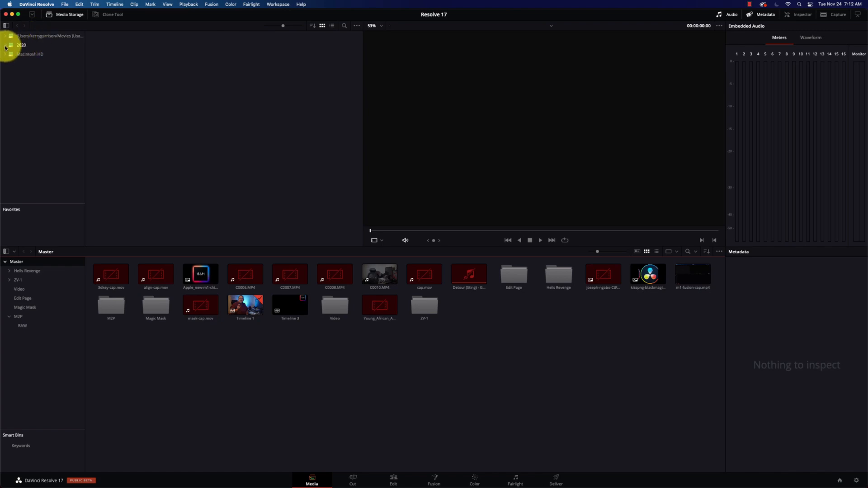
Add the 2020 drive's Mosquito Pass folders to the media pool and preview DJI_0962.MOV.
{"action": "left_click", "coordinate": [5, 36]}
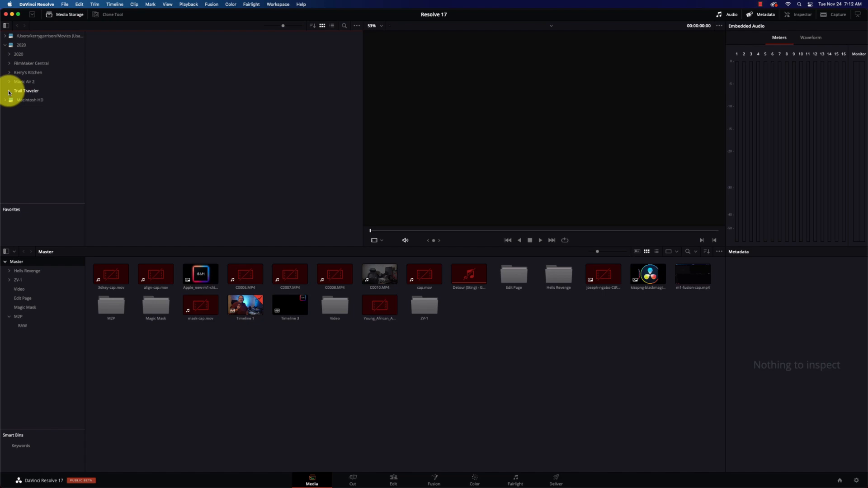
{"action": "left_click", "coordinate": [9, 54]}
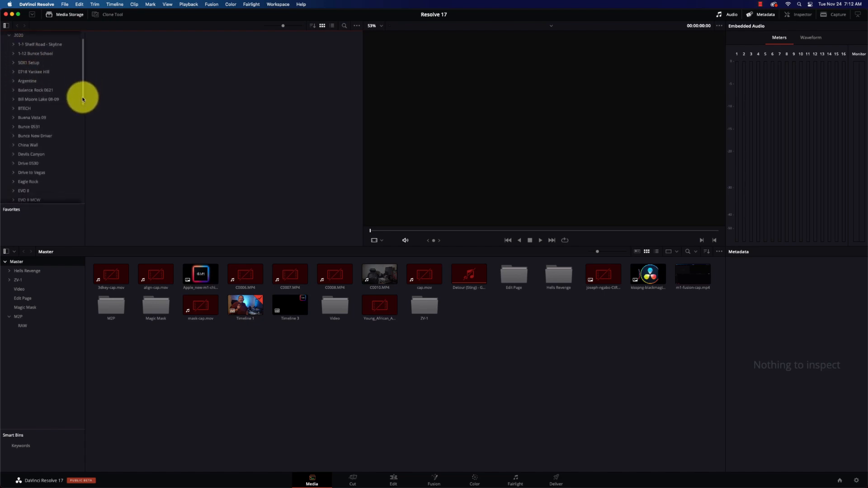
{"action": "scroll", "scroll_direction": "down", "scroll_amount": 3}
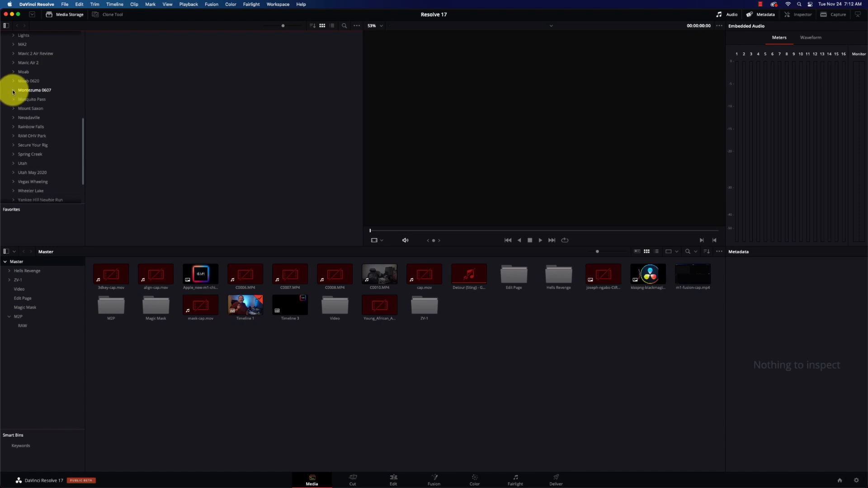
{"action": "left_click", "coordinate": [14, 99]}
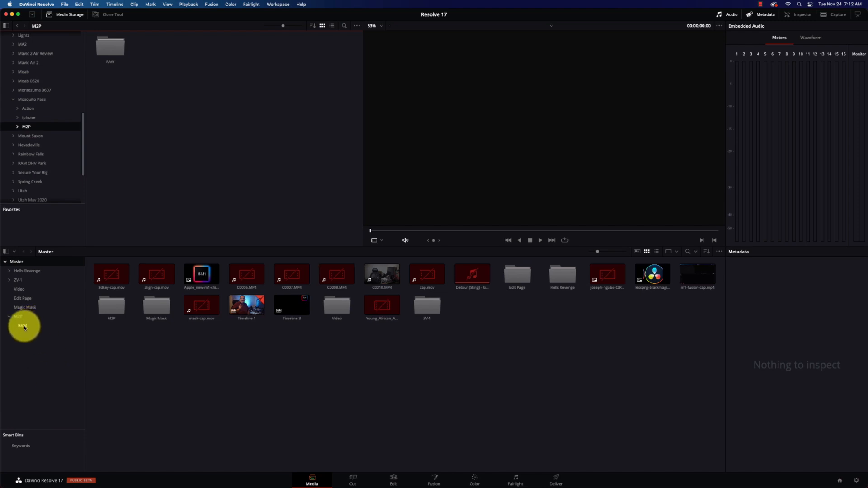
{"action": "right_click", "coordinate": [22, 316]}
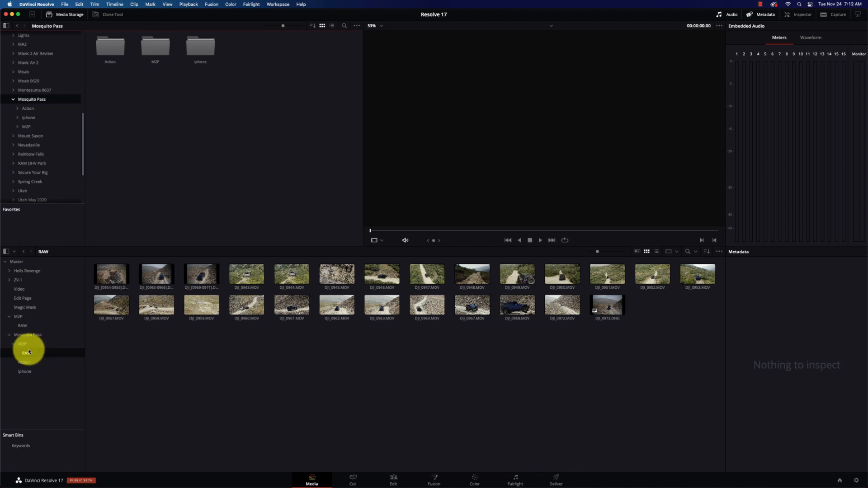
{"action": "left_click", "coordinate": [336, 304]}
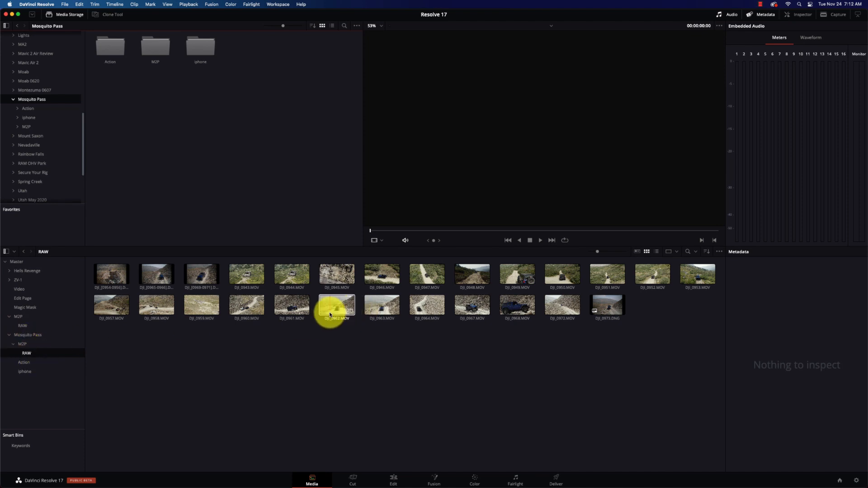
{"action": "left_click", "coordinate": [336, 306]}
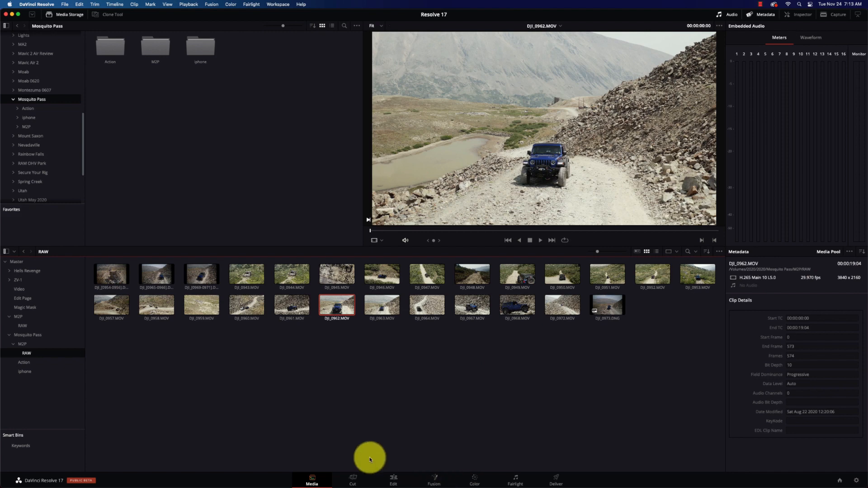
Create empty Timeline 4 on the Edit page, preview DJI_0967 and DJI_0961, then go to Color.
{"action": "left_click", "coordinate": [393, 480]}
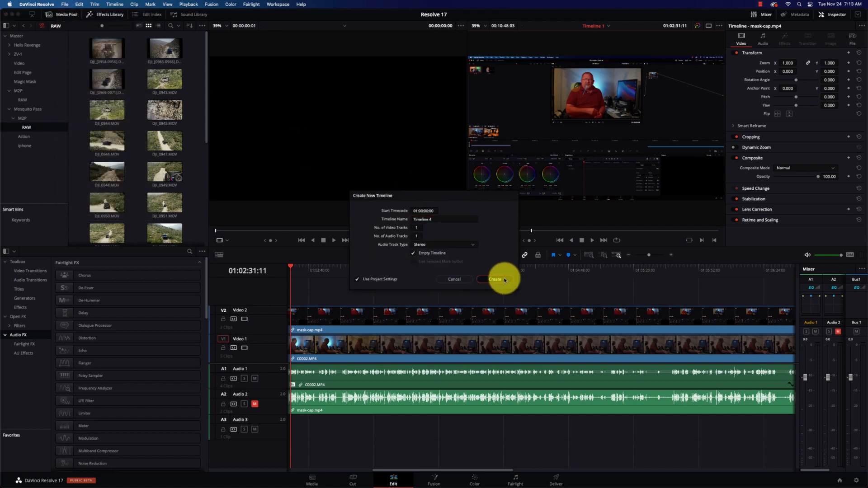
{"action": "left_click", "coordinate": [494, 279]}
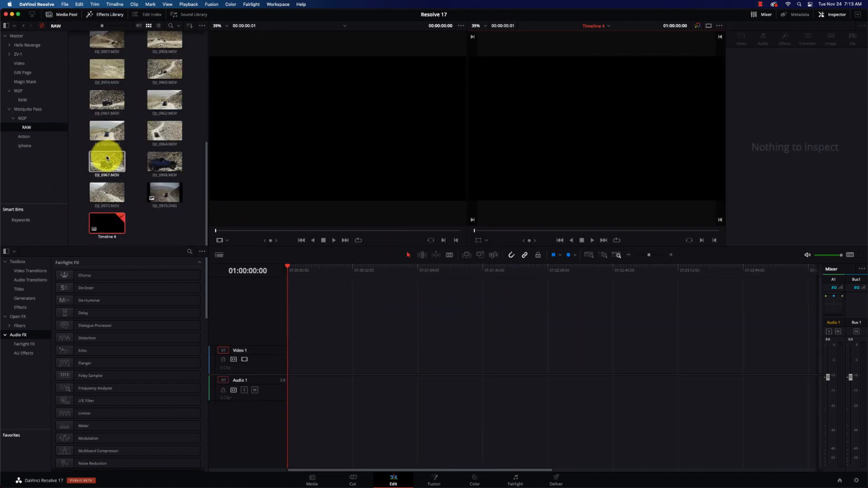
{"action": "double_click", "coordinate": [106, 161]}
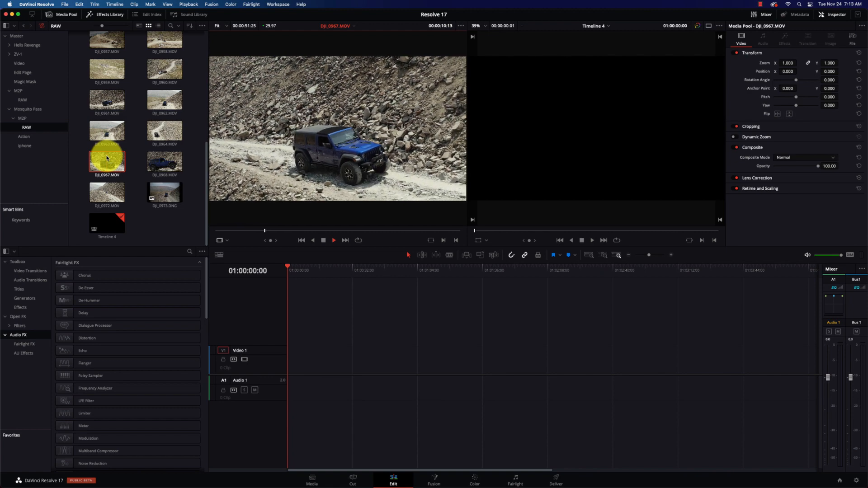
{"action": "left_click", "coordinate": [106, 99]}
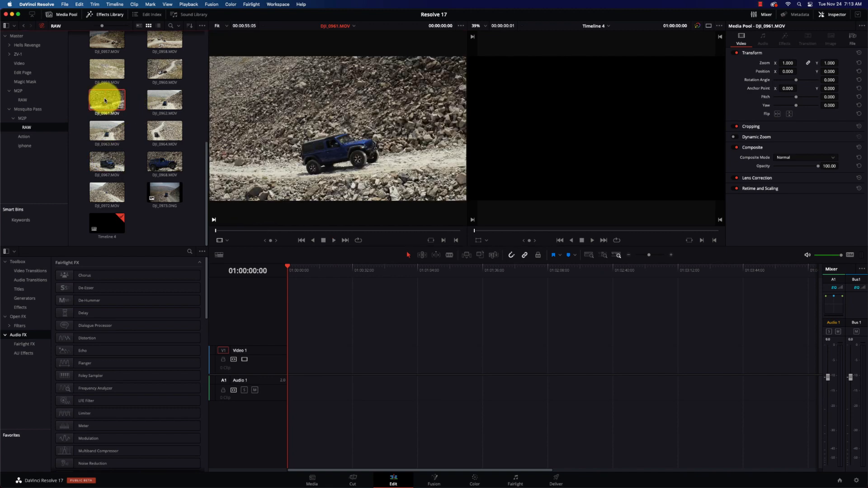
{"action": "left_click", "coordinate": [333, 240]}
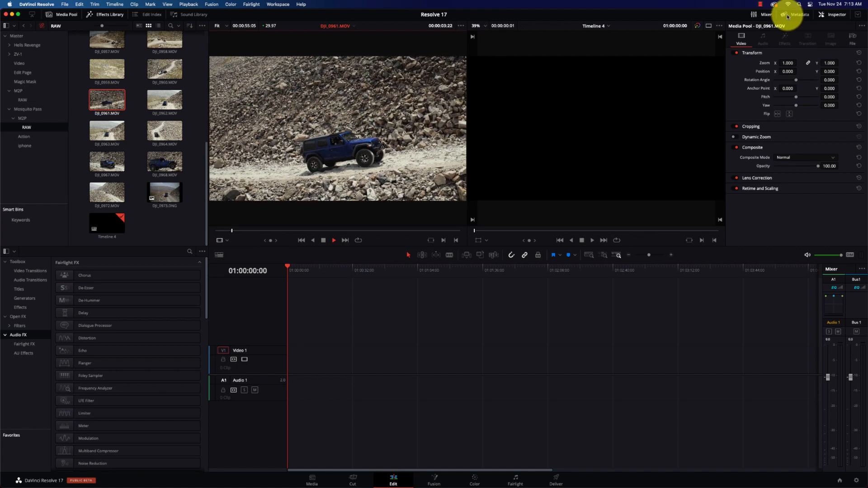
{"action": "left_click", "coordinate": [800, 14]}
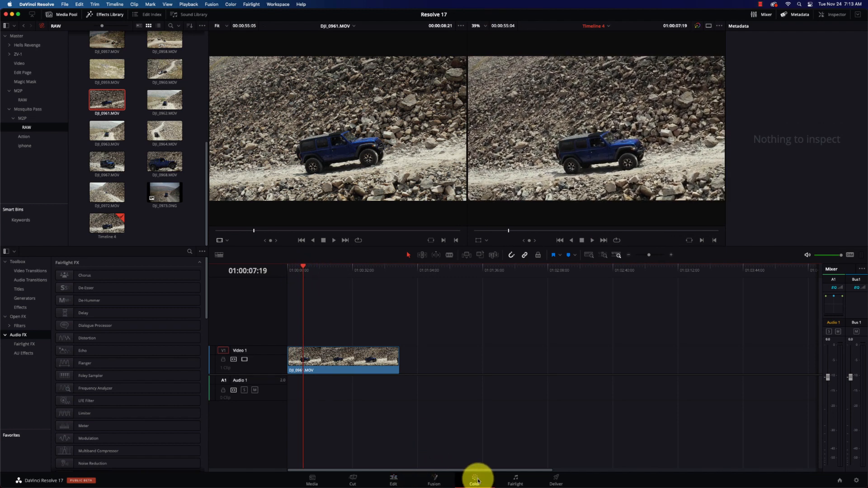
{"action": "left_click", "coordinate": [473, 478]}
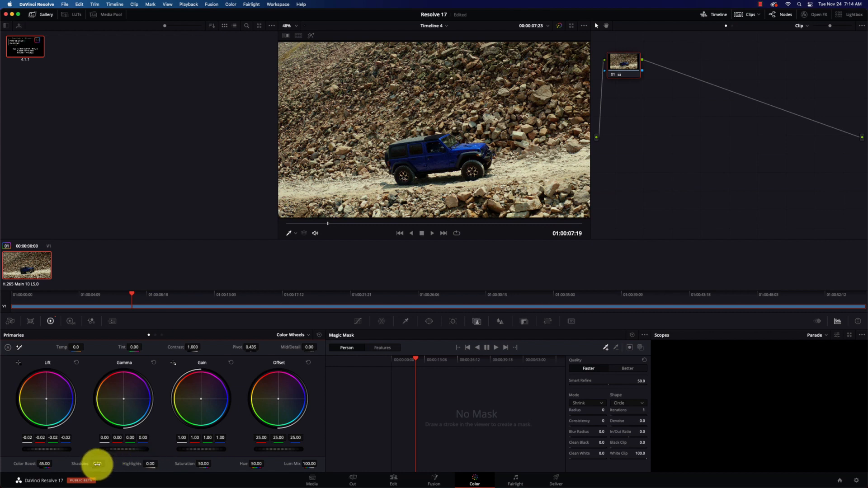
Set Contrast 1.116, Shadows 39, Mid/Detail 48 and Temp 470 in the Primaries wheels.
{"action": "left_click_drag", "start_coordinate": [96, 464], "coordinate": [135, 377]}
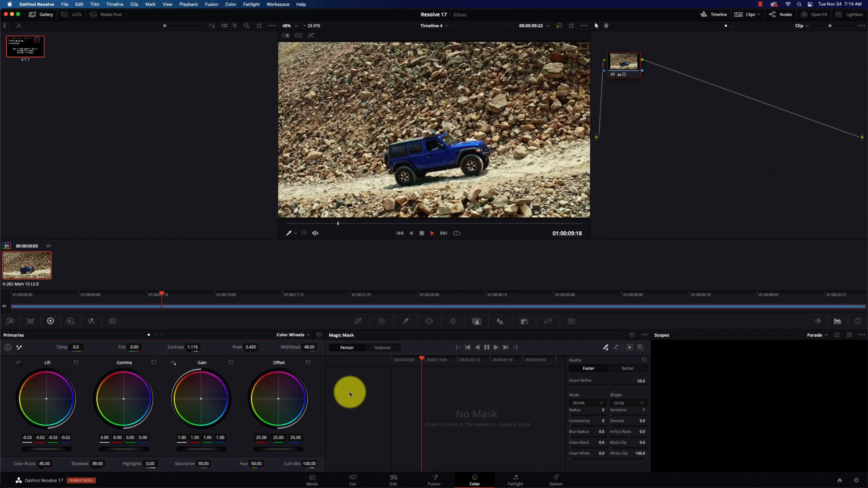
{"action": "left_click", "coordinate": [432, 233]}
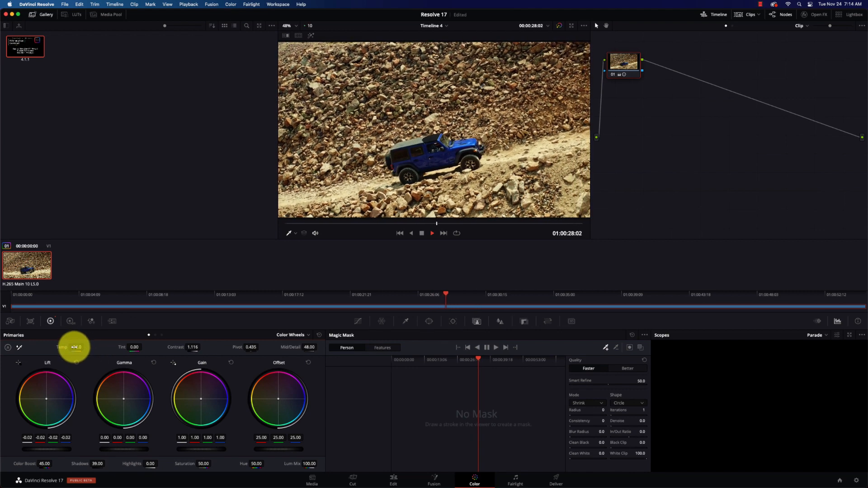
{"action": "left_click", "coordinate": [432, 233]}
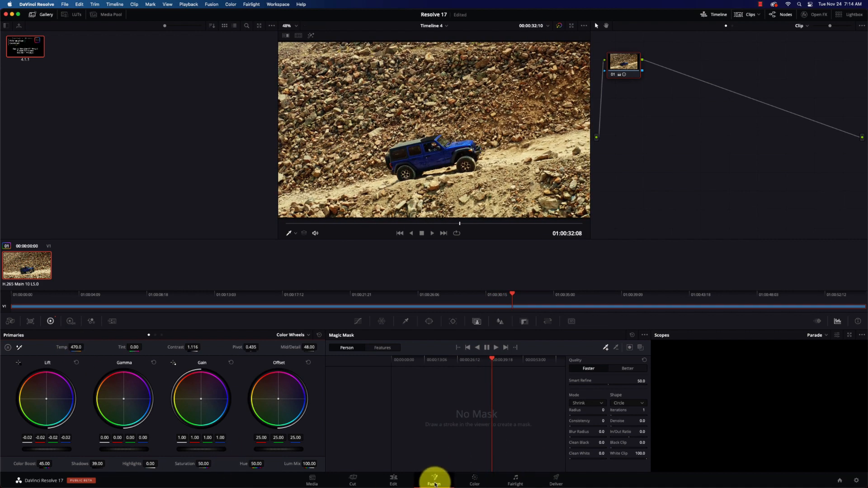
On the Fusion page, select MediaIn1 and insert a Tracker node via the 'track' search.
{"action": "left_click", "coordinate": [434, 479]}
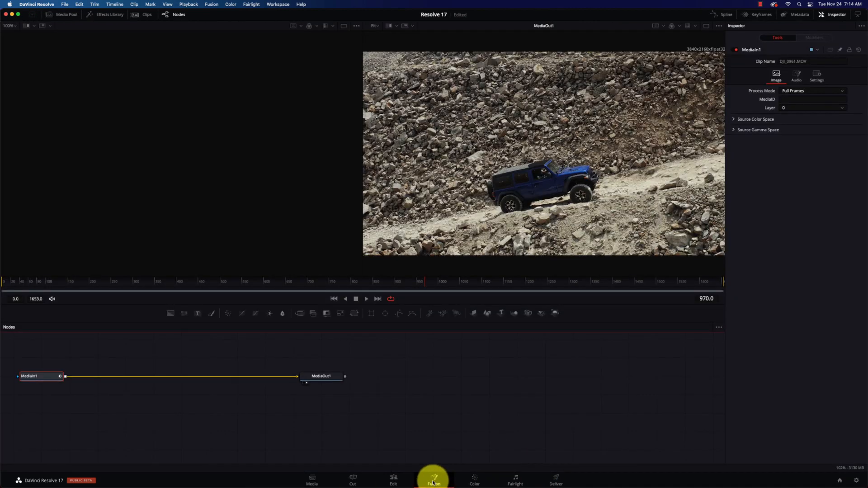
{"action": "left_click", "coordinate": [321, 377]}
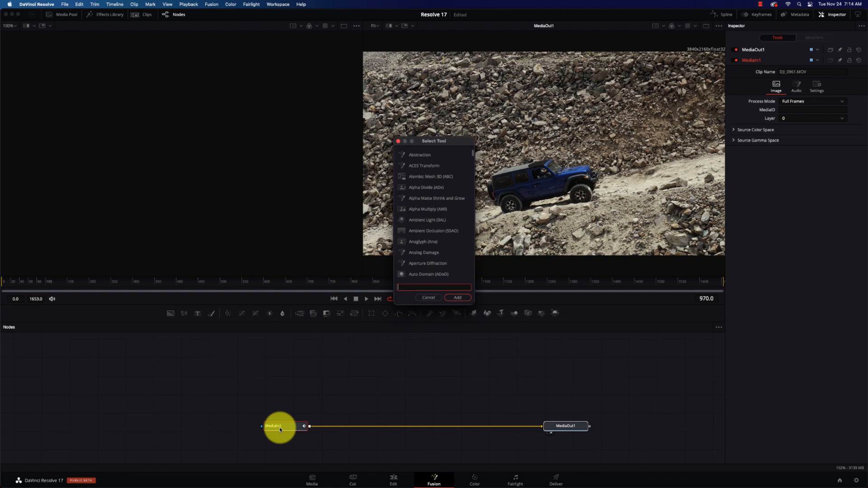
{"action": "type", "text": "track"}
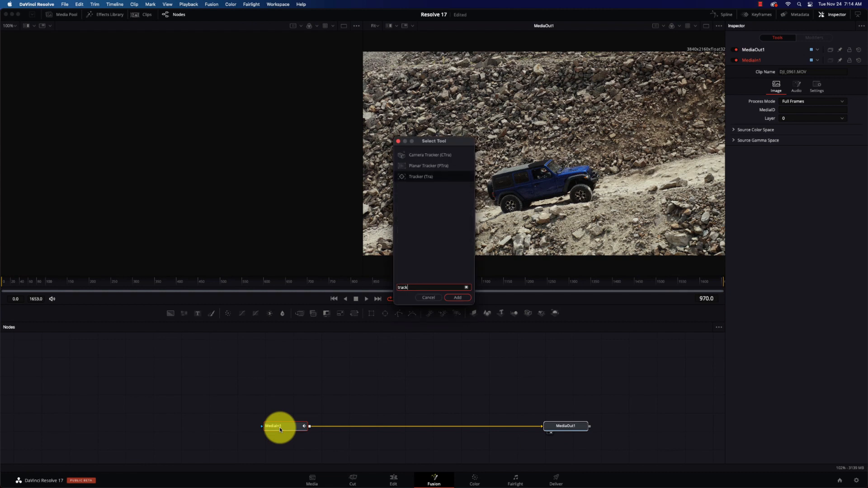
{"action": "left_click", "coordinate": [457, 298]}
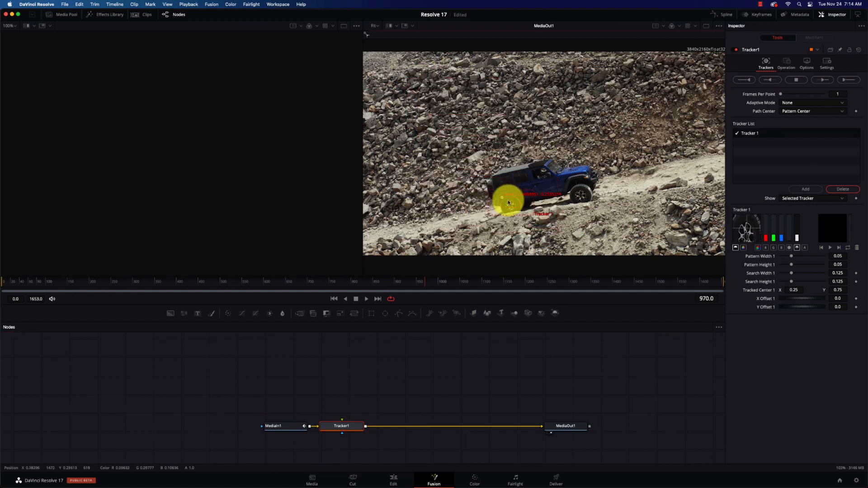
Fit Tracker 1's pattern and search boxes over the rear wheel, and Tracker 2 over the front wheel.
{"action": "left_click_drag", "start_coordinate": [509, 200], "coordinate": [533, 215]}
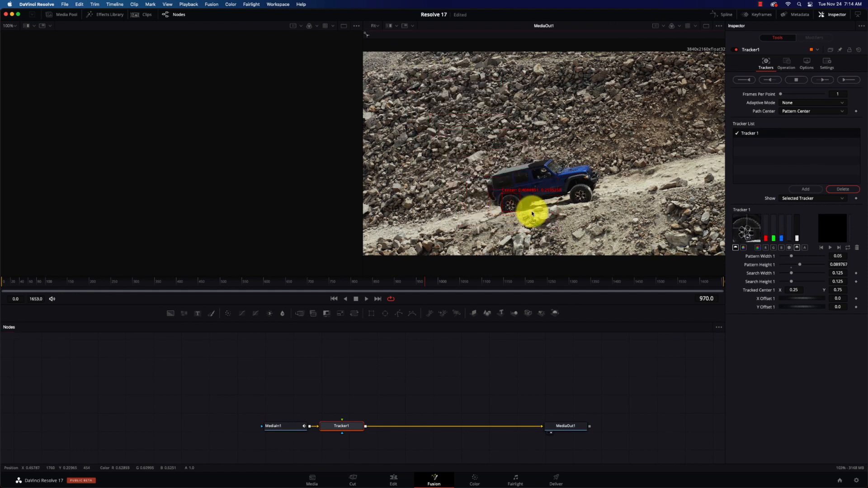
{"action": "left_click_drag", "start_coordinate": [532, 213], "coordinate": [501, 196]}
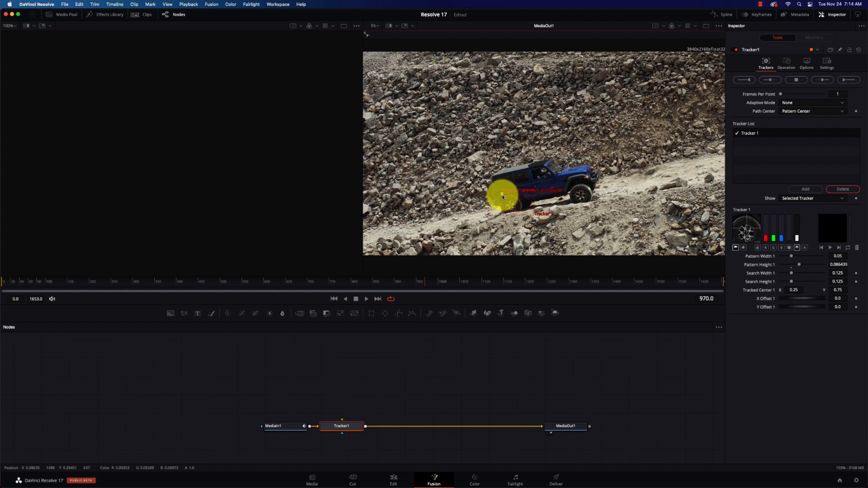
{"action": "left_click_drag", "start_coordinate": [502, 197], "coordinate": [515, 209]}
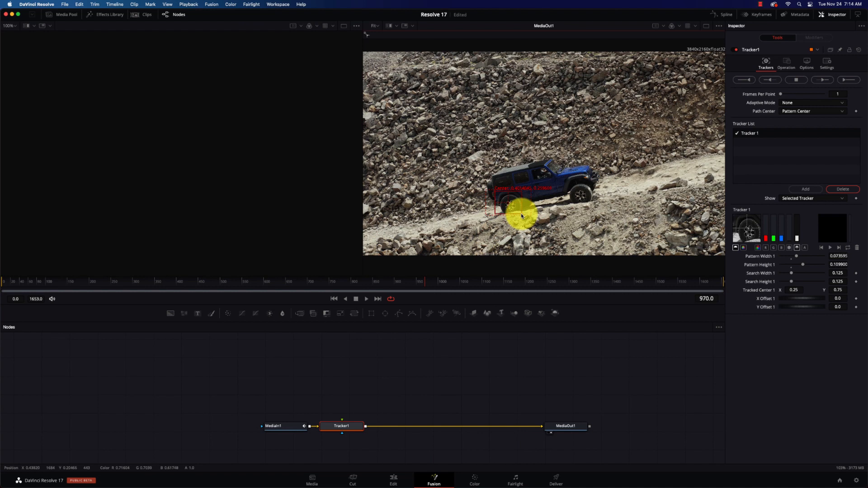
{"action": "left_click_drag", "start_coordinate": [521, 216], "coordinate": [496, 197]}
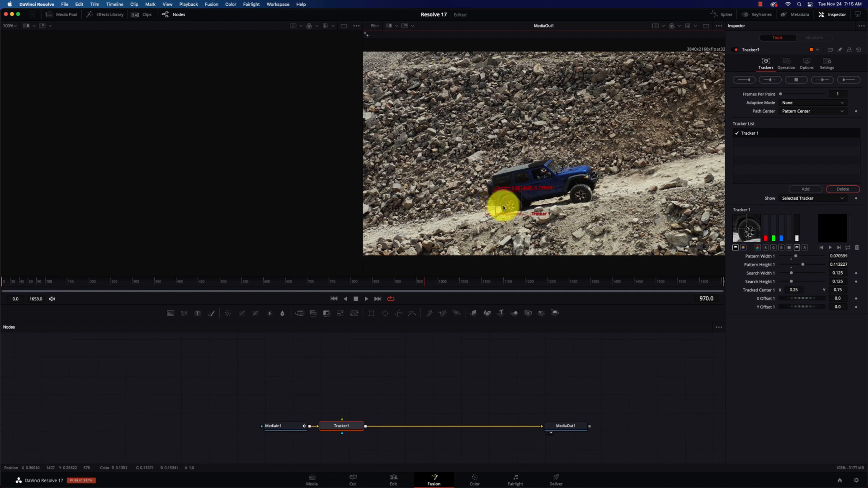
{"action": "left_click_drag", "start_coordinate": [504, 208], "coordinate": [532, 217]}
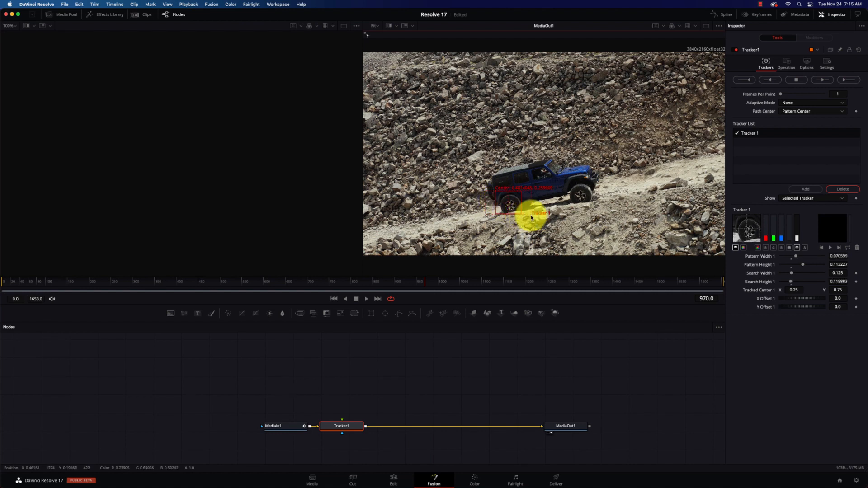
{"action": "left_click_drag", "start_coordinate": [532, 216], "coordinate": [488, 188]}
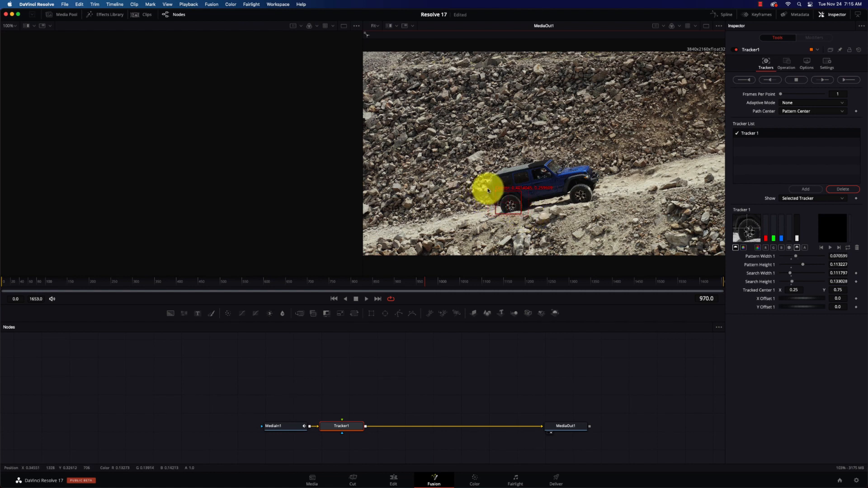
{"action": "left_click_drag", "start_coordinate": [488, 188], "coordinate": [524, 200]}
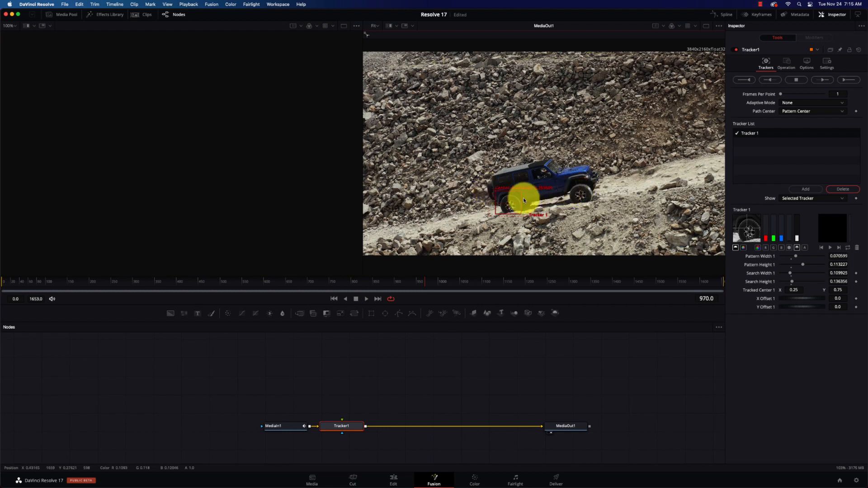
{"action": "left_click_drag", "start_coordinate": [525, 200], "coordinate": [498, 195]}
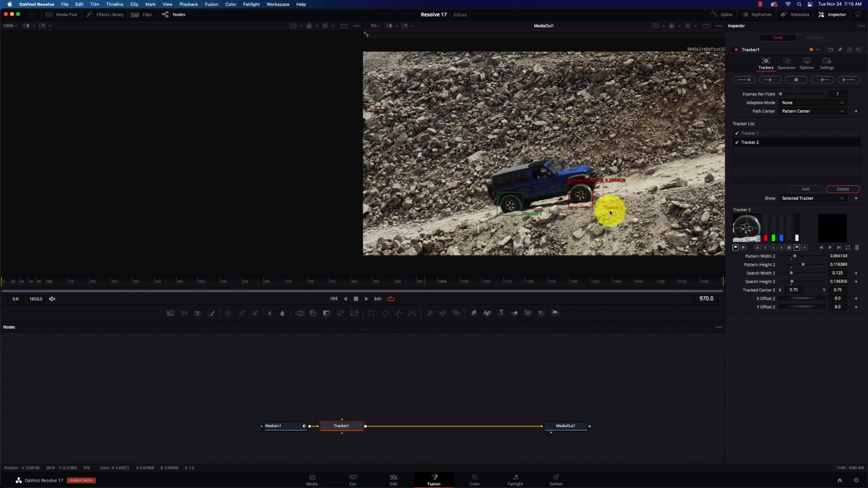
{"action": "left_click_drag", "start_coordinate": [610, 212], "coordinate": [634, 199]}
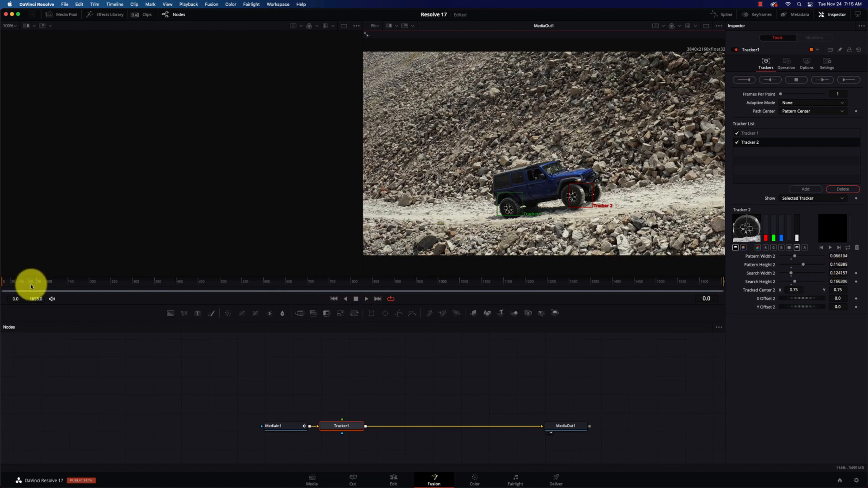
Return to frame 0, start Tracker 2's forward track, then cancel the render.
{"action": "left_click_drag", "start_coordinate": [31, 282], "coordinate": [195, 282]}
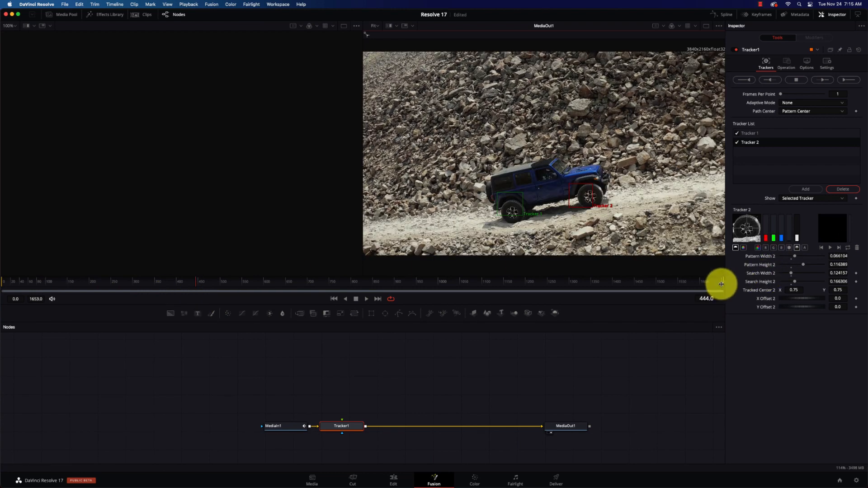
{"action": "left_click_drag", "start_coordinate": [722, 282], "coordinate": [198, 284]}
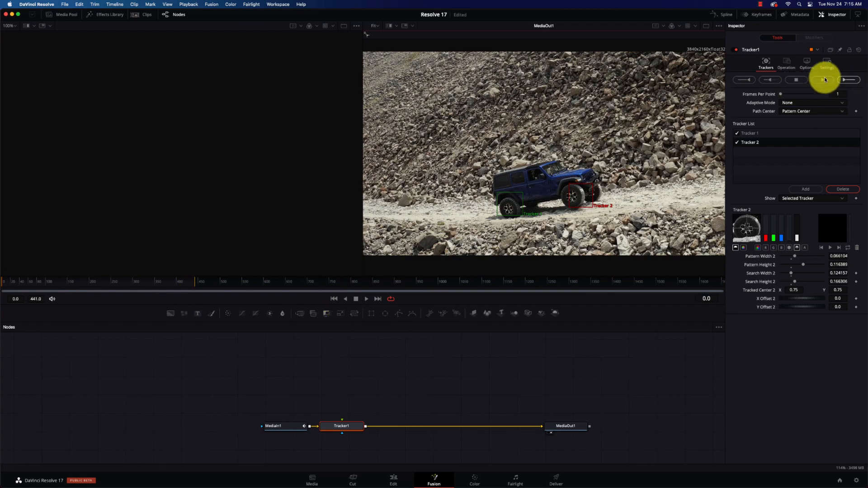
{"action": "left_click", "coordinate": [842, 79]}
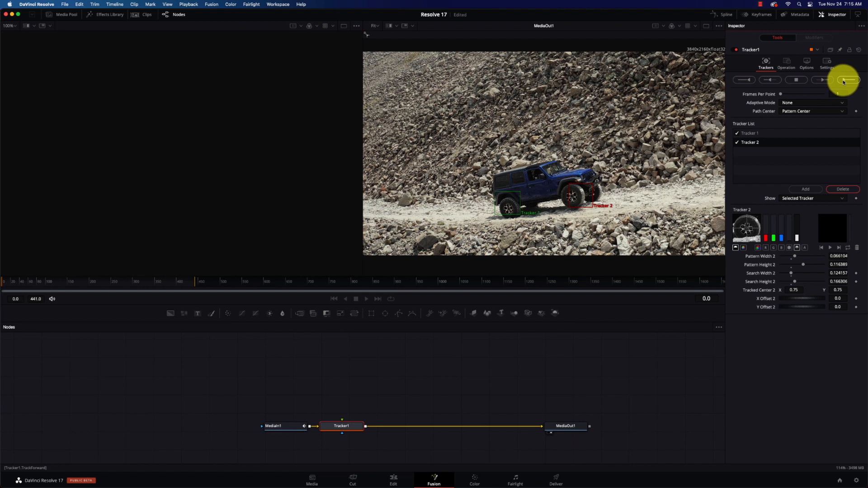
{"action": "left_click", "coordinate": [842, 79]}
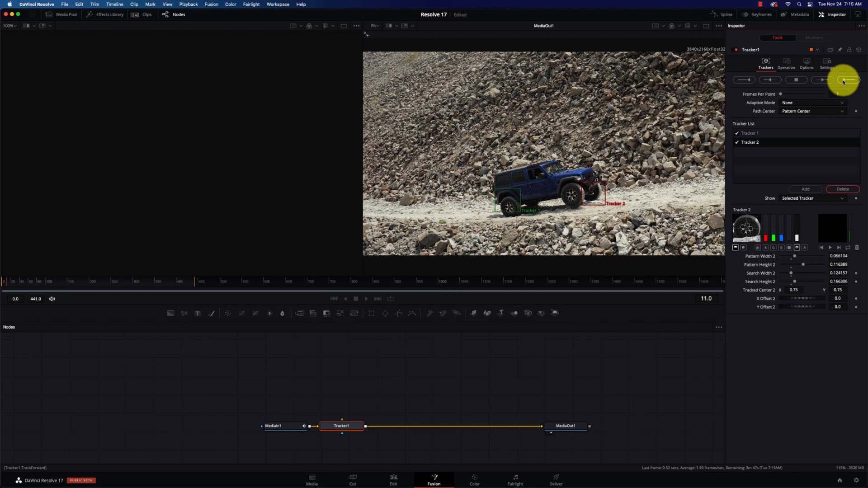
{"action": "left_click", "coordinate": [842, 79]}
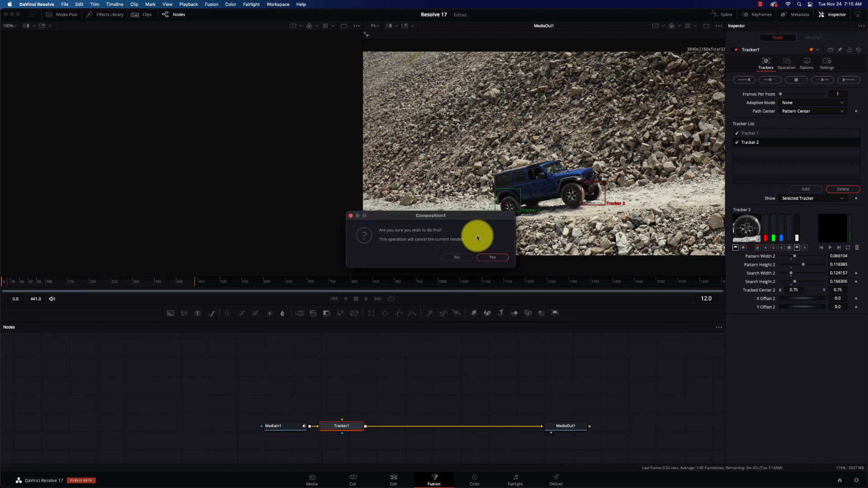
{"action": "left_click", "coordinate": [491, 257]}
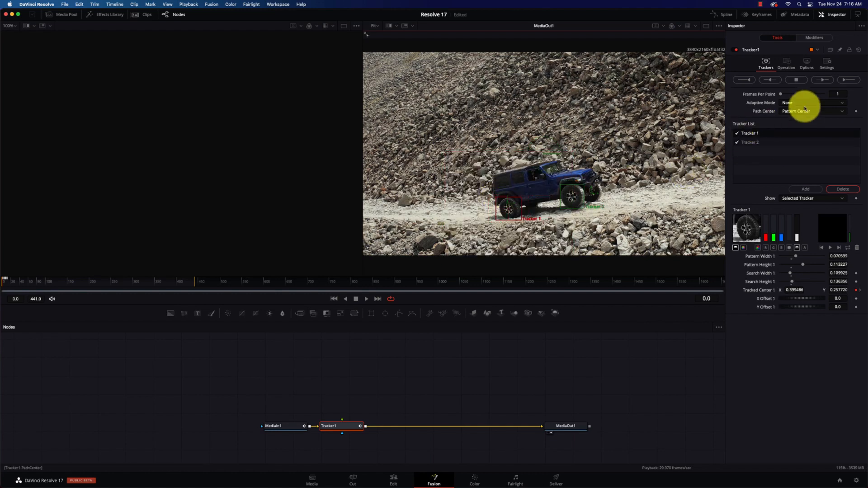
Run Tracker1's forward track on the Jeep's wheel until it reaches about frame 217.
{"action": "left_click", "coordinate": [848, 79]}
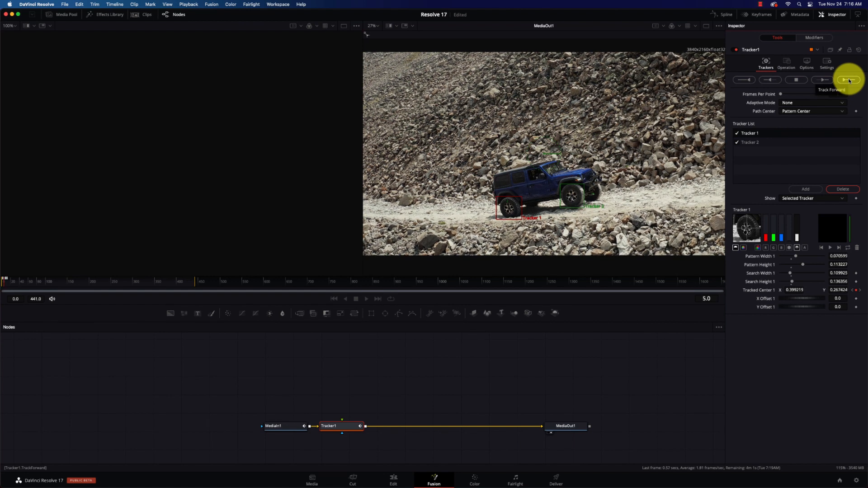
{"action": "left_click", "coordinate": [848, 79]}
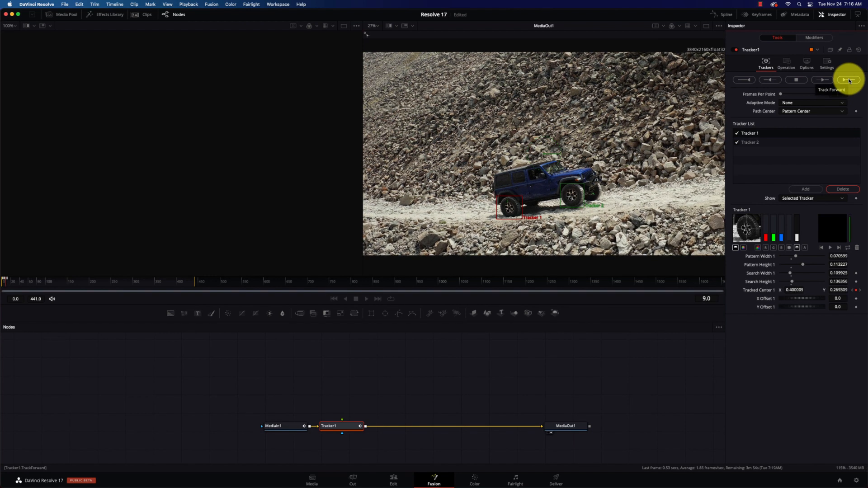
{"action": "left_click", "coordinate": [849, 80]}
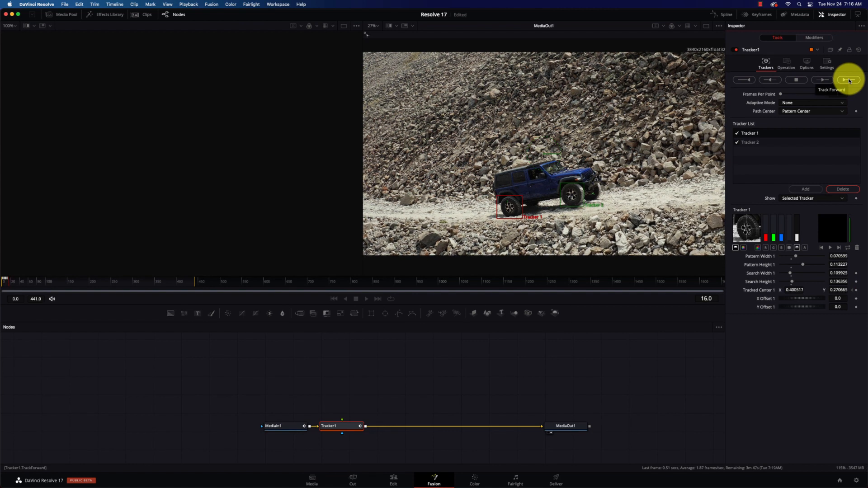
{"action": "left_click", "coordinate": [848, 79]}
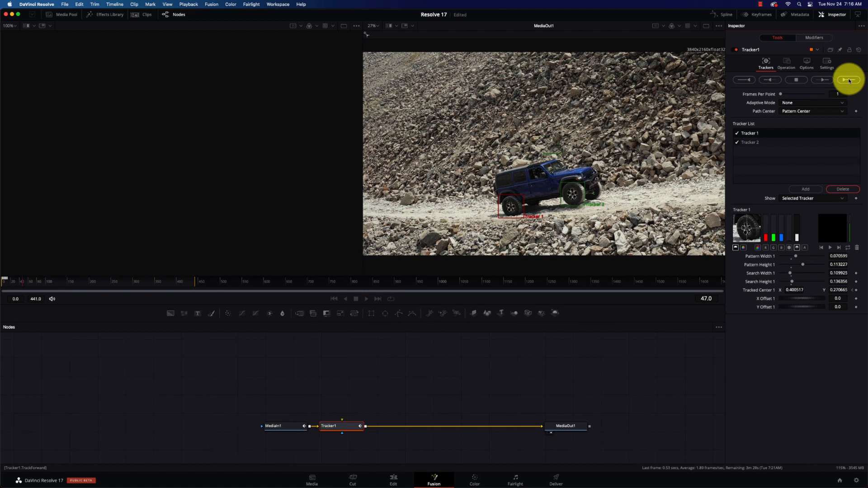
{"action": "left_click", "coordinate": [848, 79]}
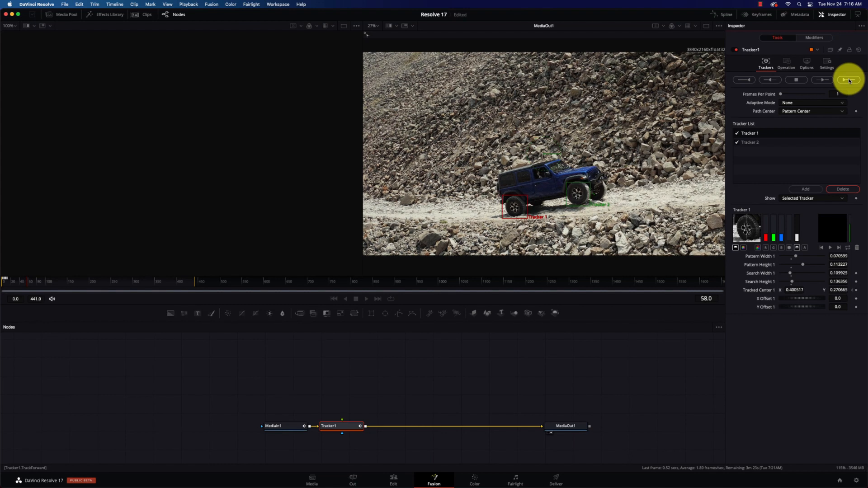
{"action": "left_click", "coordinate": [849, 79]}
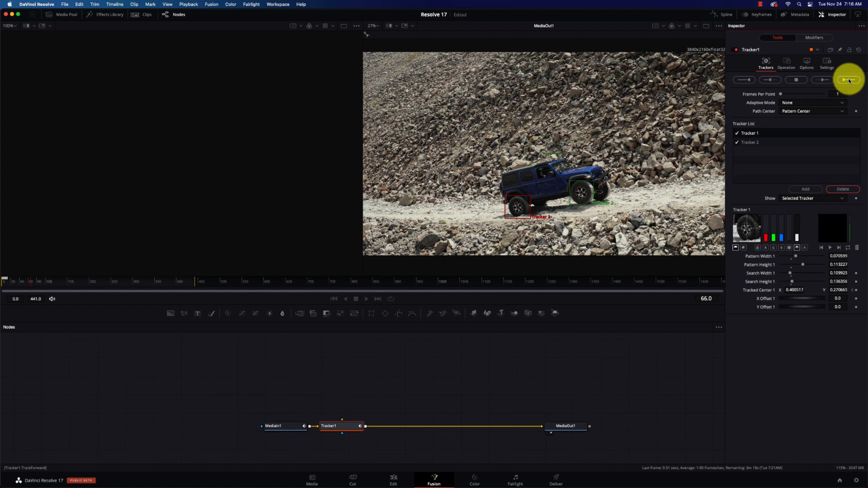
{"action": "left_click", "coordinate": [848, 79]}
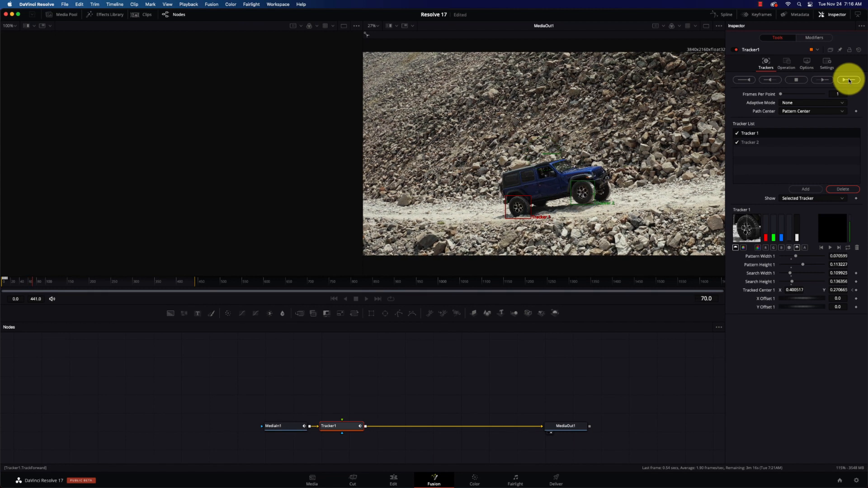
{"action": "left_click", "coordinate": [848, 79]}
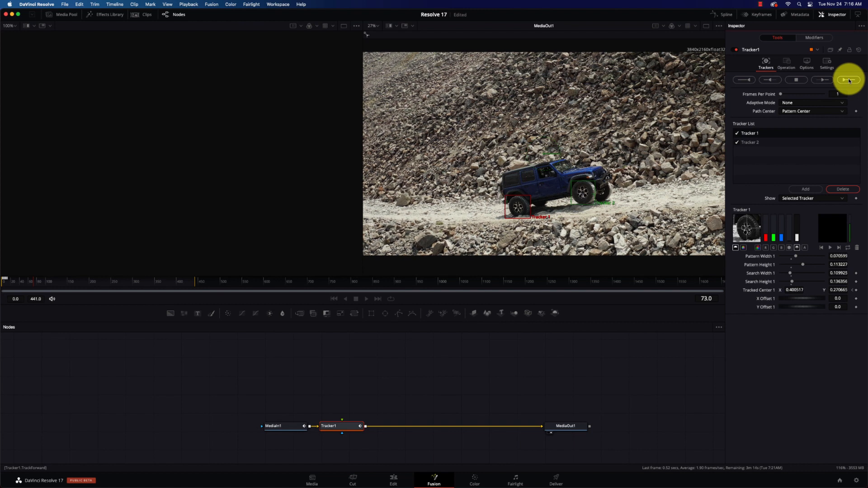
{"action": "left_click", "coordinate": [849, 79]}
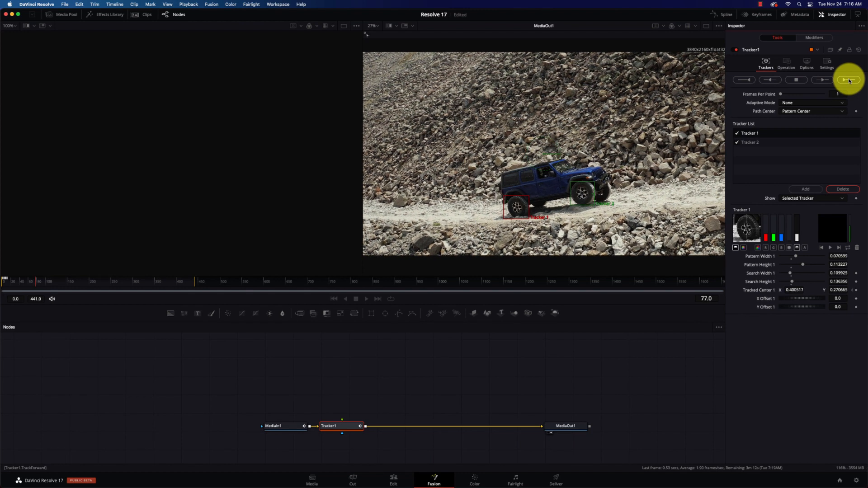
{"action": "left_click", "coordinate": [848, 79]}
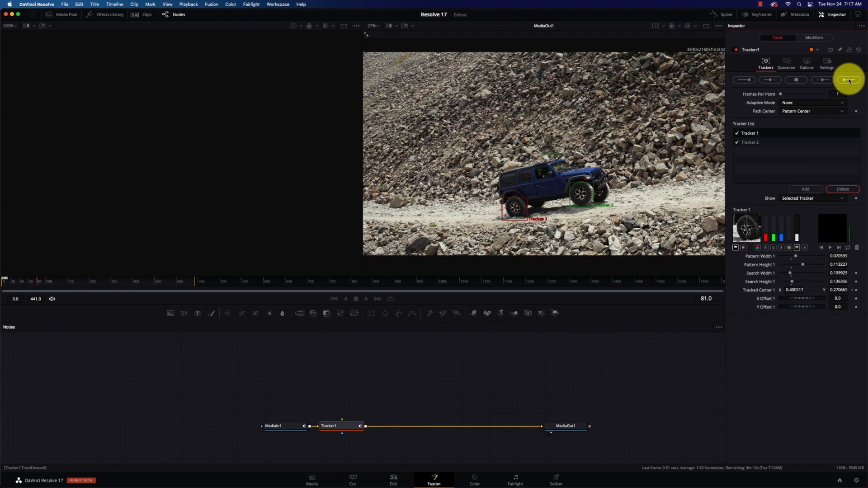
{"action": "left_click", "coordinate": [849, 80]}
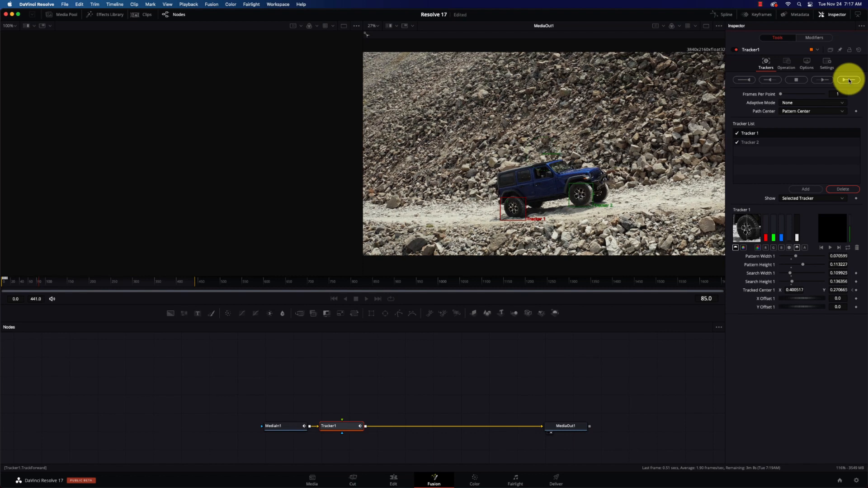
{"action": "left_click", "coordinate": [849, 79]}
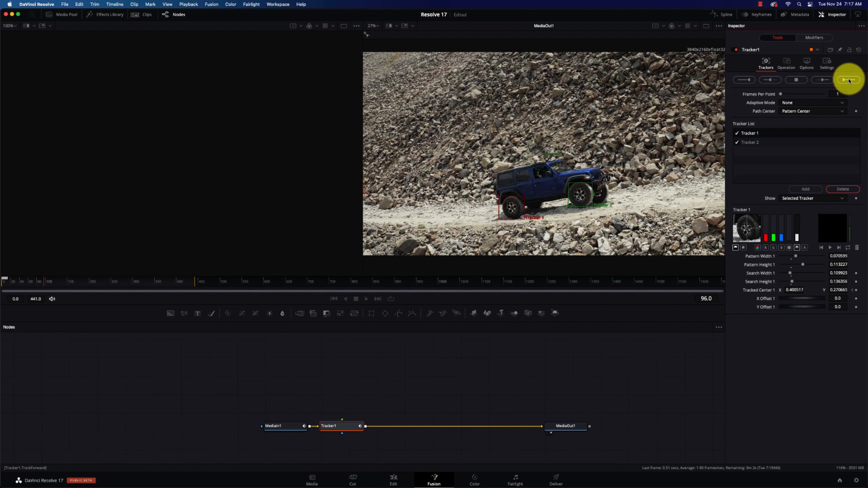
{"action": "left_click", "coordinate": [848, 79]}
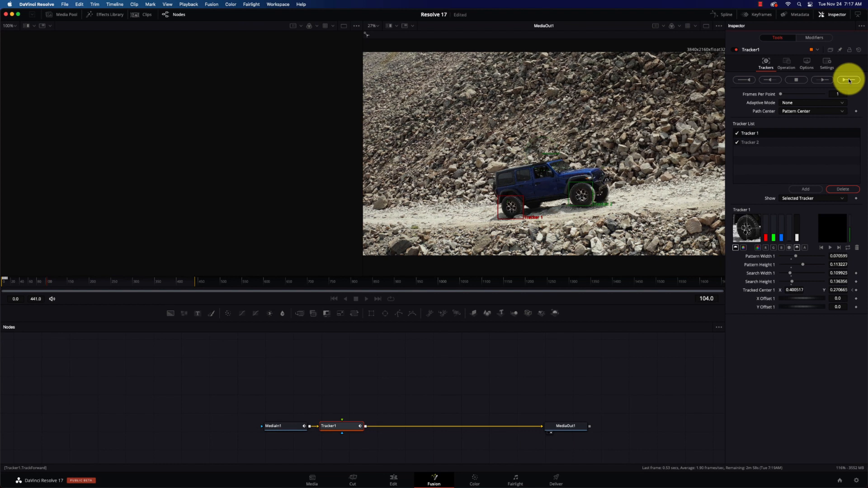
{"action": "left_click", "coordinate": [848, 79]}
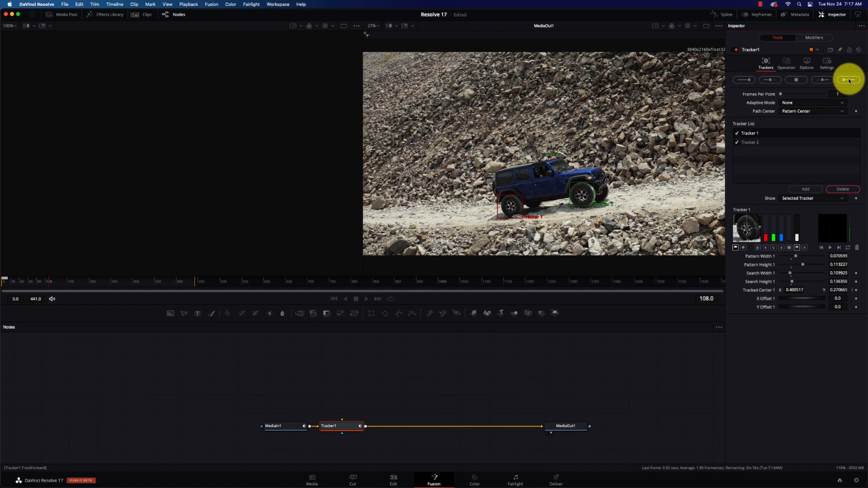
{"action": "left_click", "coordinate": [848, 79]}
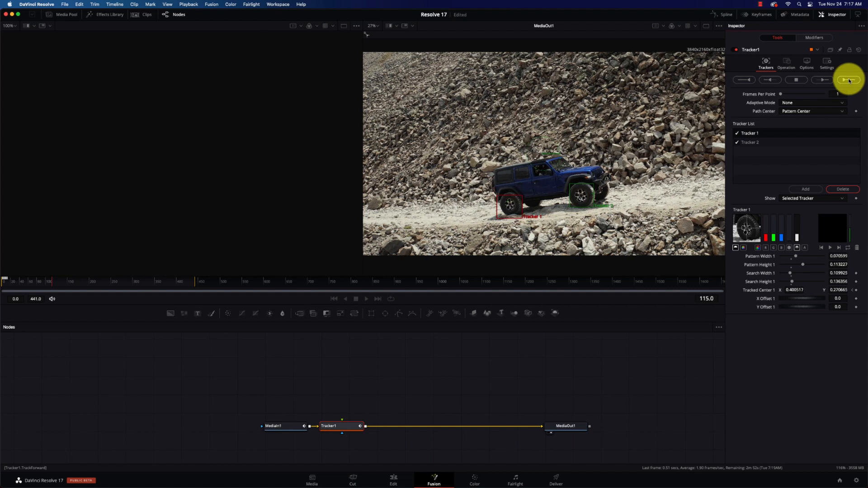
{"action": "left_click", "coordinate": [849, 79]}
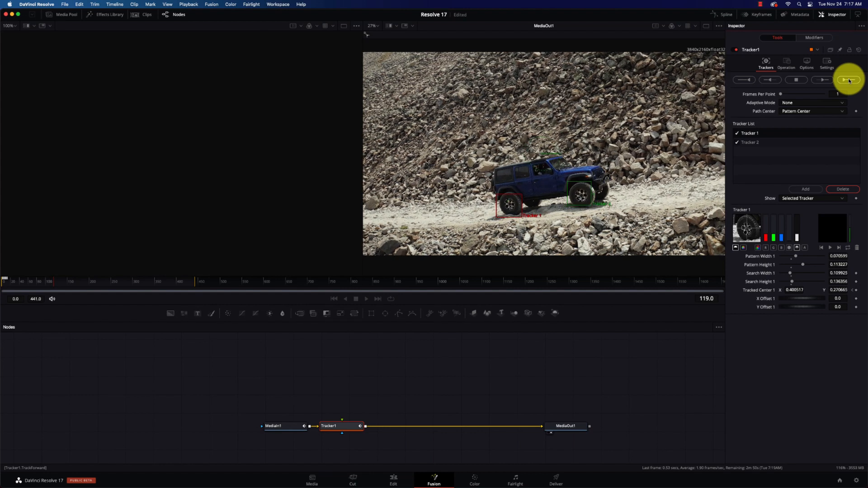
{"action": "left_click", "coordinate": [848, 80]}
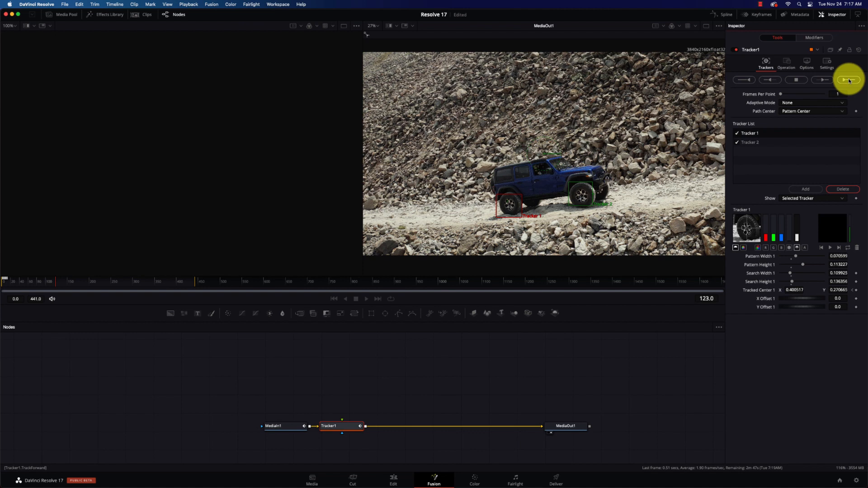
{"action": "left_click", "coordinate": [849, 79]}
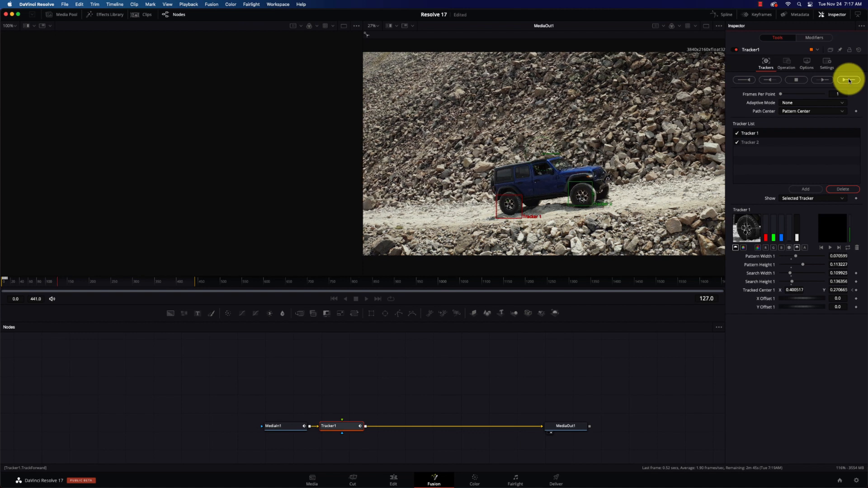
{"action": "left_click", "coordinate": [849, 79]}
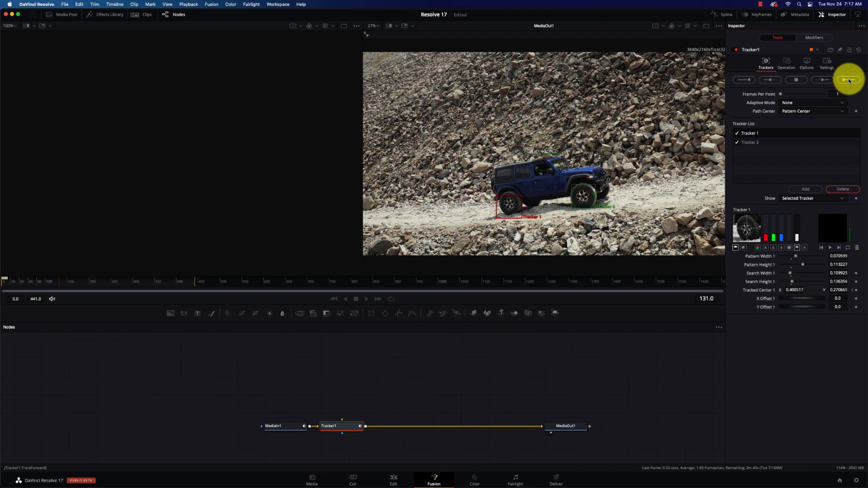
{"action": "left_click", "coordinate": [849, 79]}
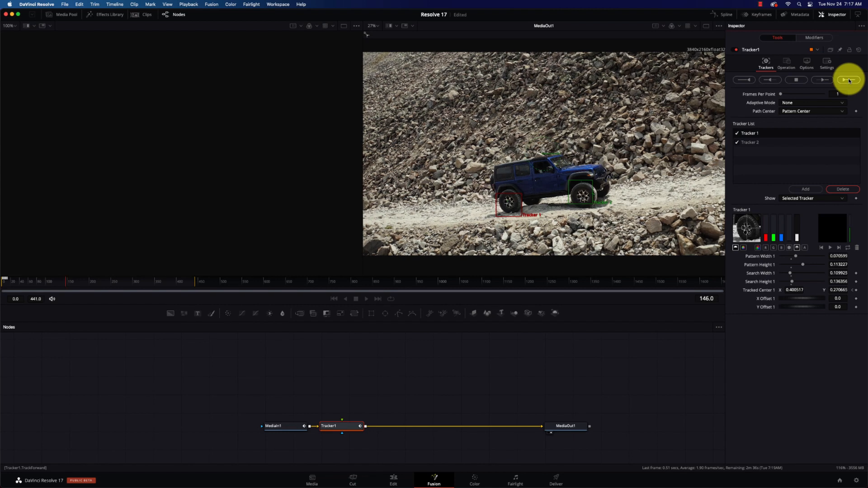
{"action": "left_click", "coordinate": [848, 79]}
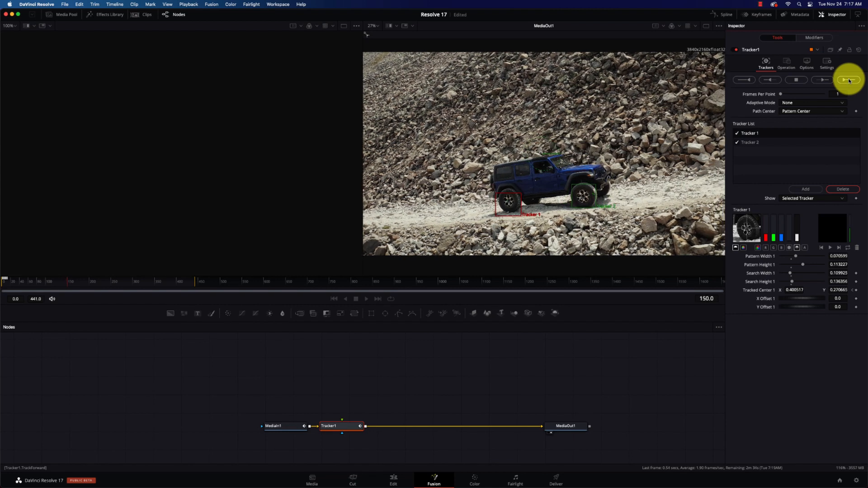
{"action": "left_click", "coordinate": [849, 79]}
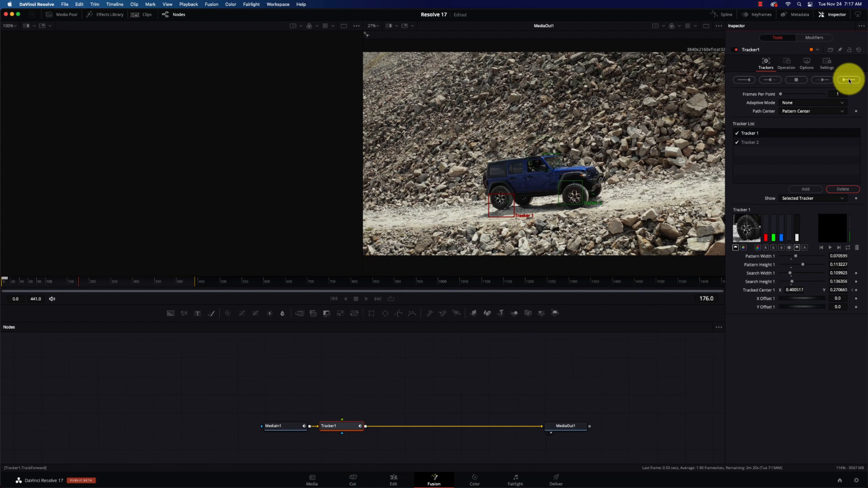
{"action": "left_click", "coordinate": [849, 79]}
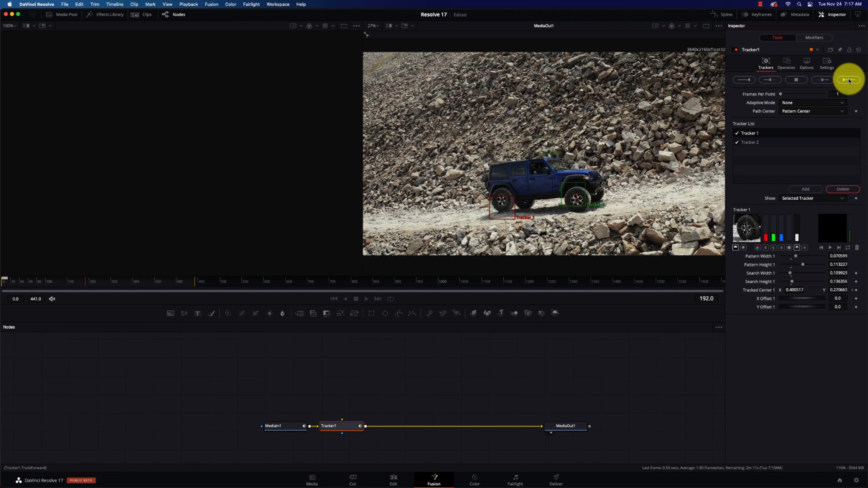
{"action": "left_click", "coordinate": [848, 80]}
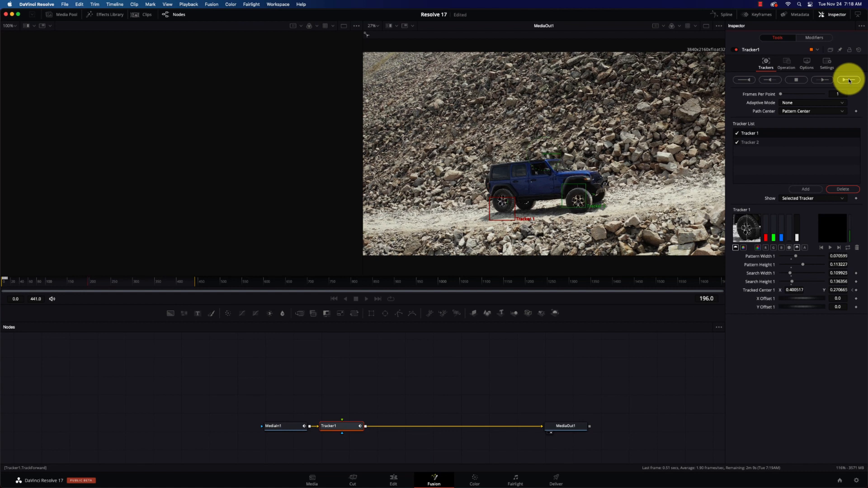
{"action": "left_click", "coordinate": [849, 79]}
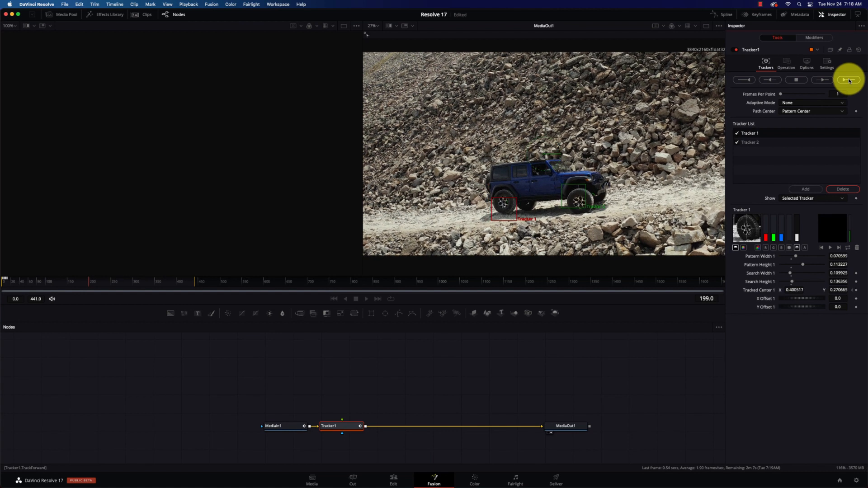
{"action": "left_click", "coordinate": [848, 80]}
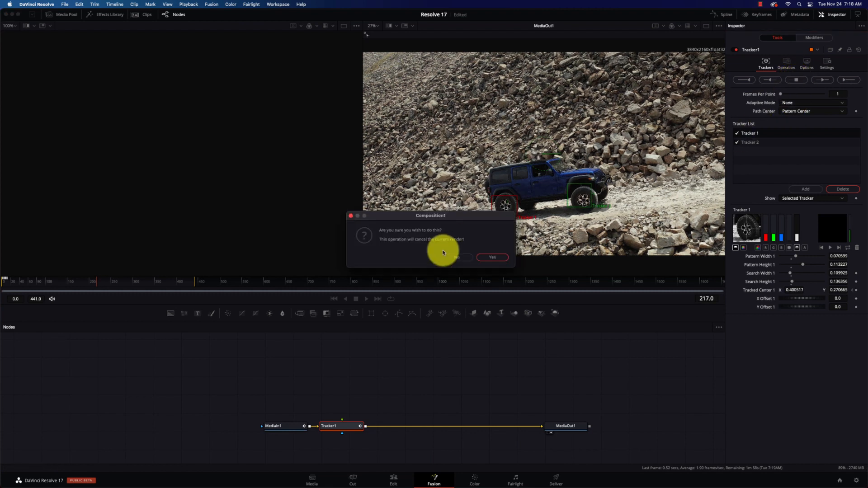
Cancel the wheel track after 218 frames and search the tool picker for 'text'.
{"action": "left_click", "coordinate": [456, 258]}
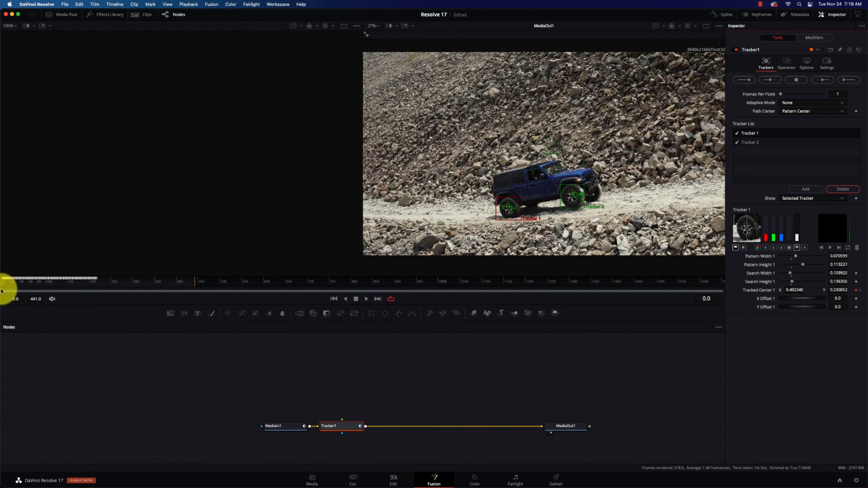
{"action": "mouse_move", "coordinate": [398, 388]}
{"action": "type", "text": "track"}
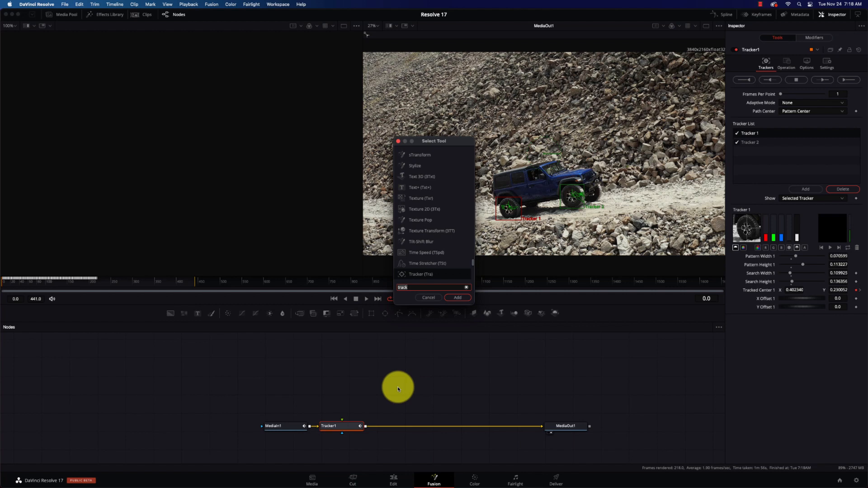
{"action": "type", "text": "Mosquito P"}
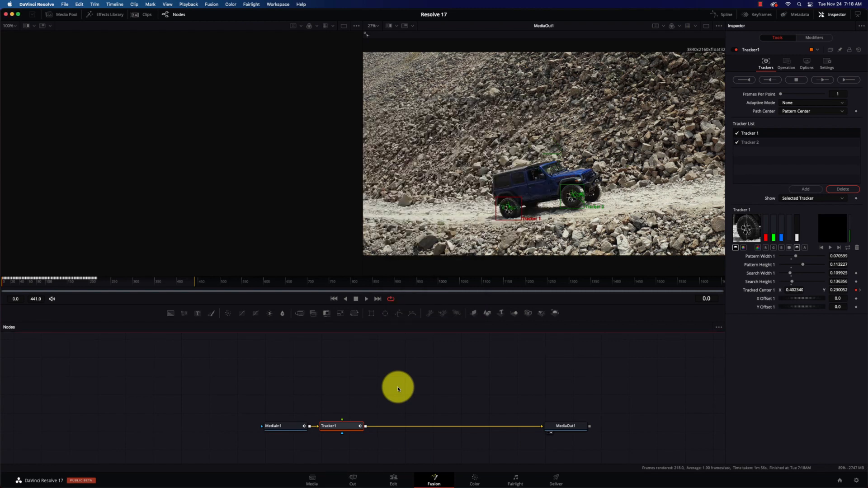
{"action": "type", "text": "text"}
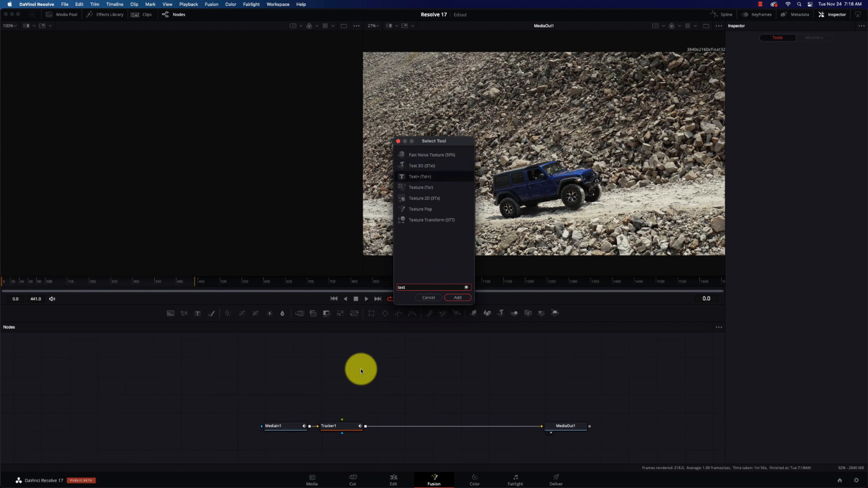
Add a Text+ node titled 'Mosquito', connected into Tracker1, and reselect Tracker1.
{"action": "left_click", "coordinate": [458, 298]}
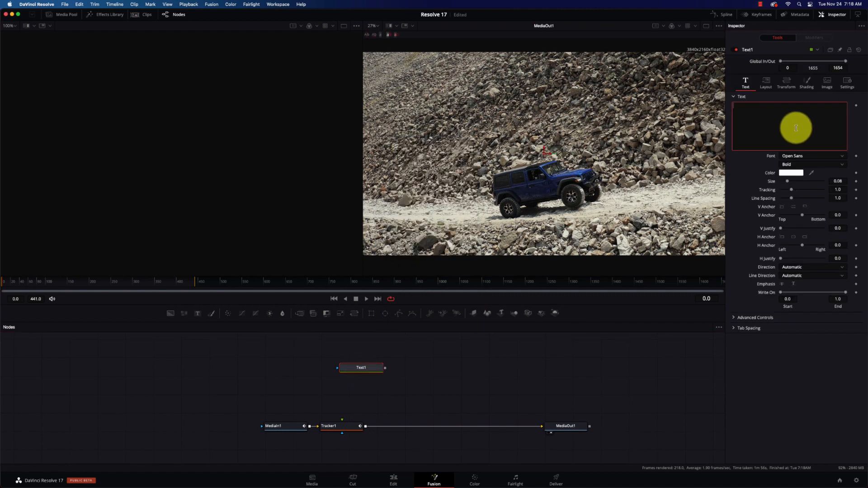
{"action": "type", "text": "Mosquito"}
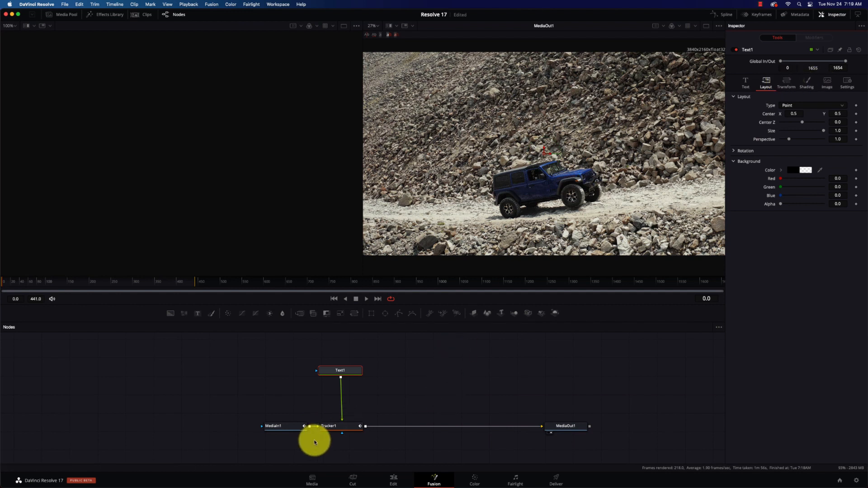
{"action": "left_click", "coordinate": [330, 426]}
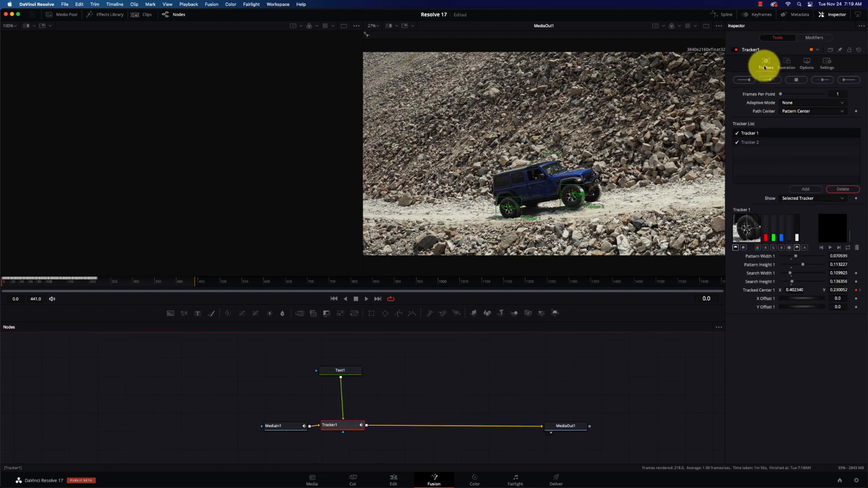
Set Tracker1's operation to Match Move and tilt the Mosquito Pass title along the slope.
{"action": "left_click", "coordinate": [786, 62]}
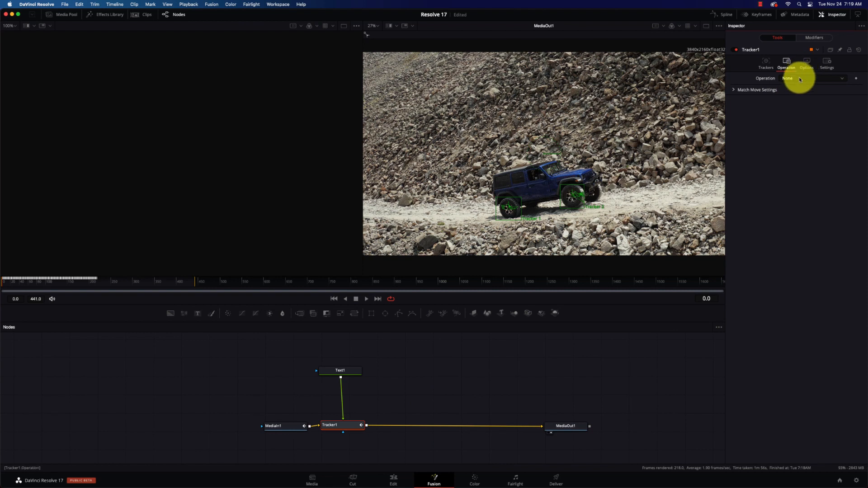
{"action": "left_click", "coordinate": [811, 78]}
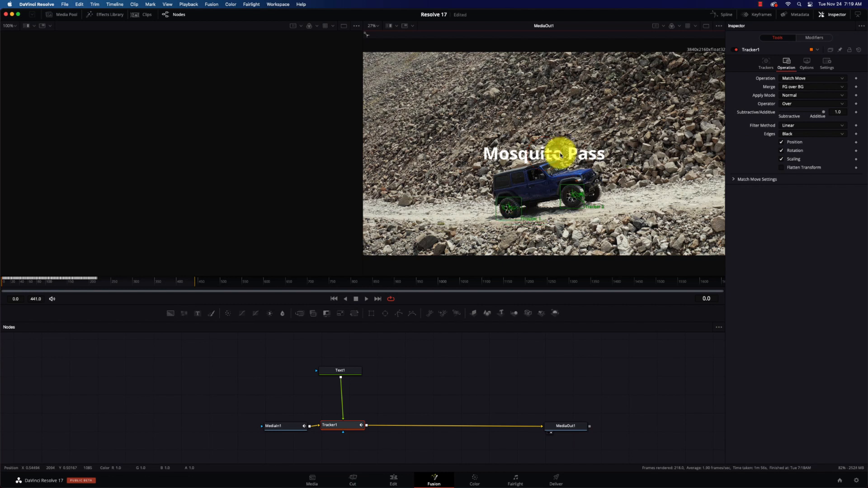
{"action": "left_click", "coordinate": [340, 370]}
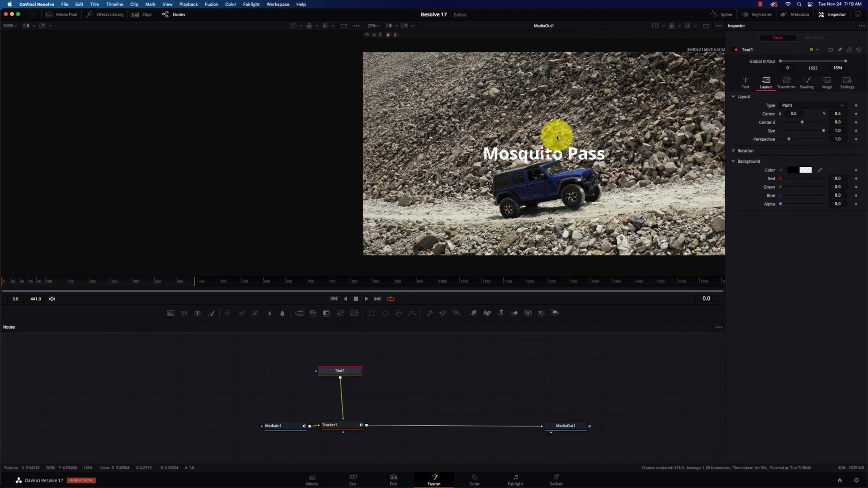
{"action": "left_click_drag", "start_coordinate": [557, 138], "coordinate": [560, 149]}
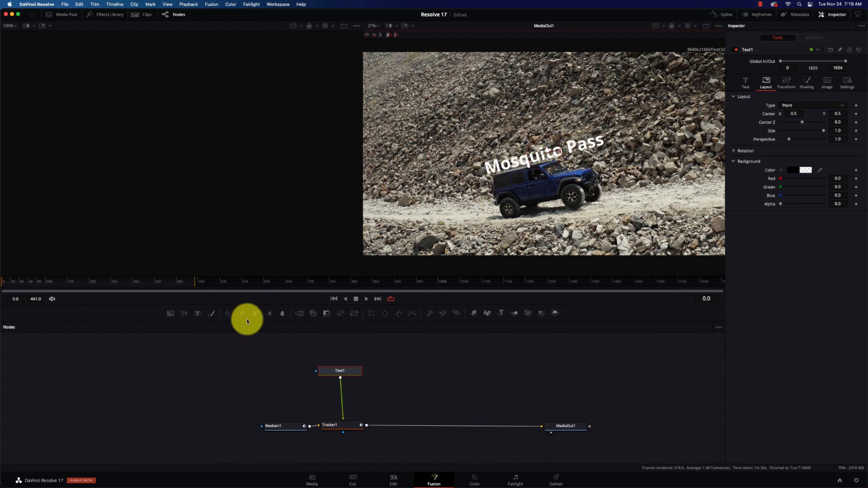
Play back the title following the Jeep, then switch to the Edit page.
{"action": "left_click", "coordinate": [366, 299]}
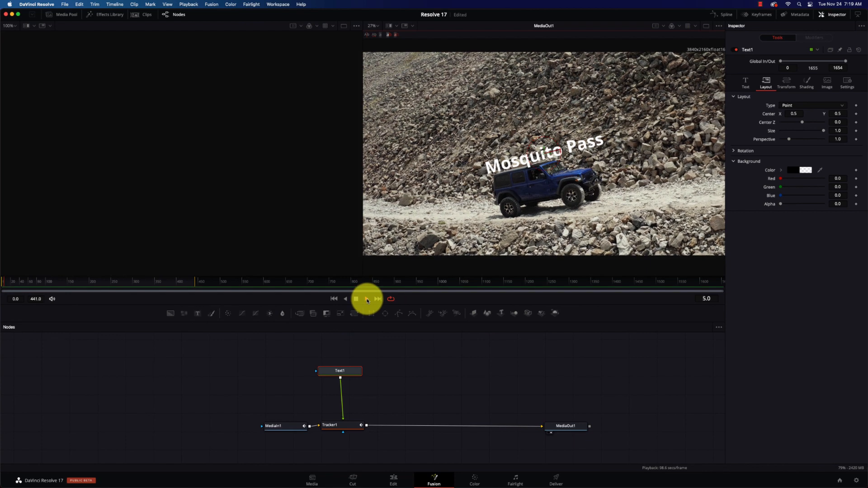
{"action": "left_click", "coordinate": [367, 299]}
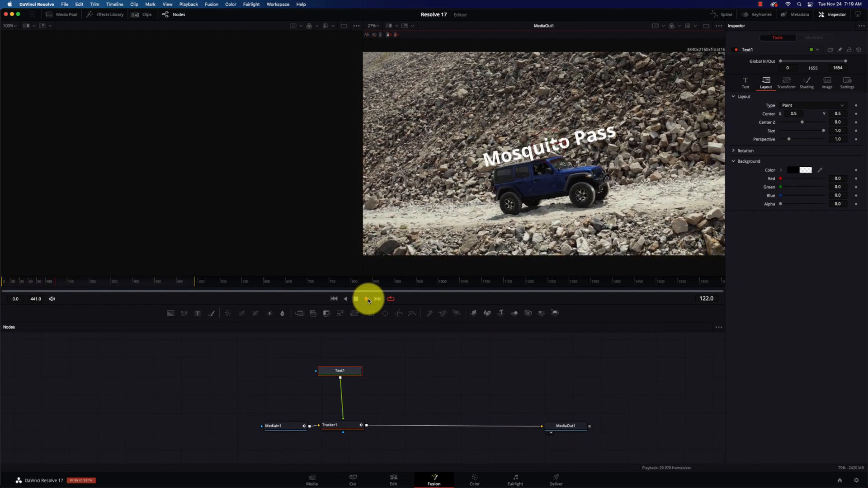
{"action": "left_click", "coordinate": [368, 299]}
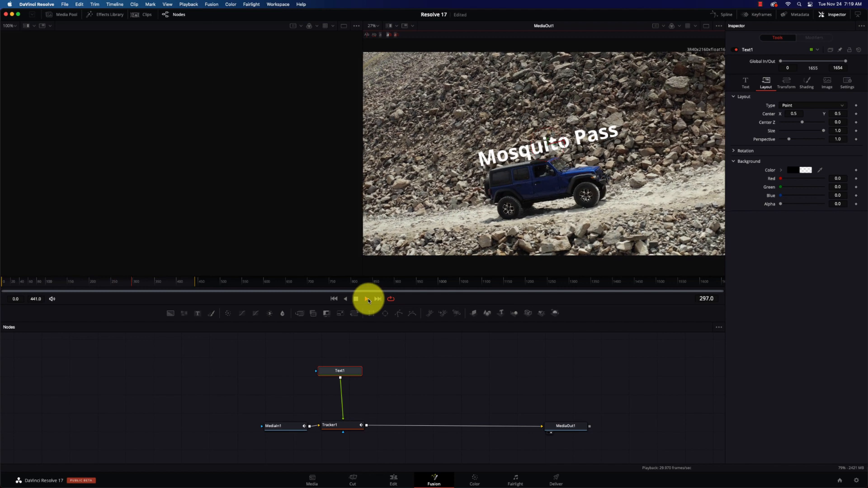
{"action": "left_click", "coordinate": [356, 299]}
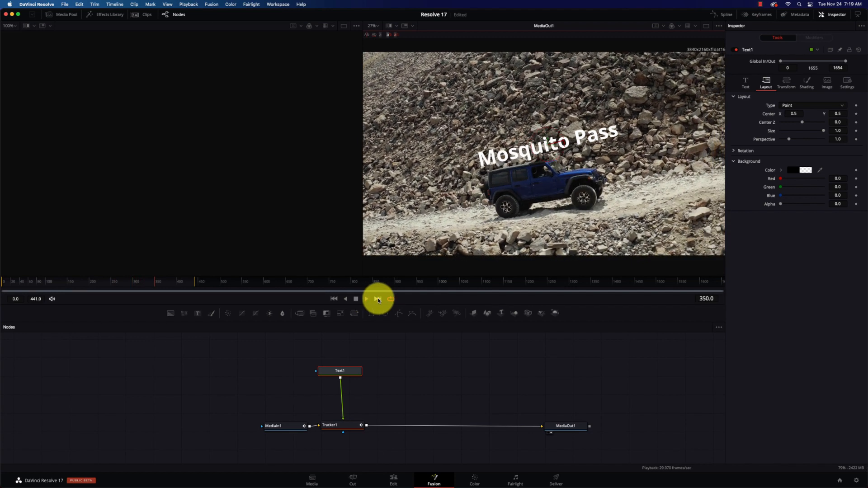
{"action": "left_click", "coordinate": [392, 478]}
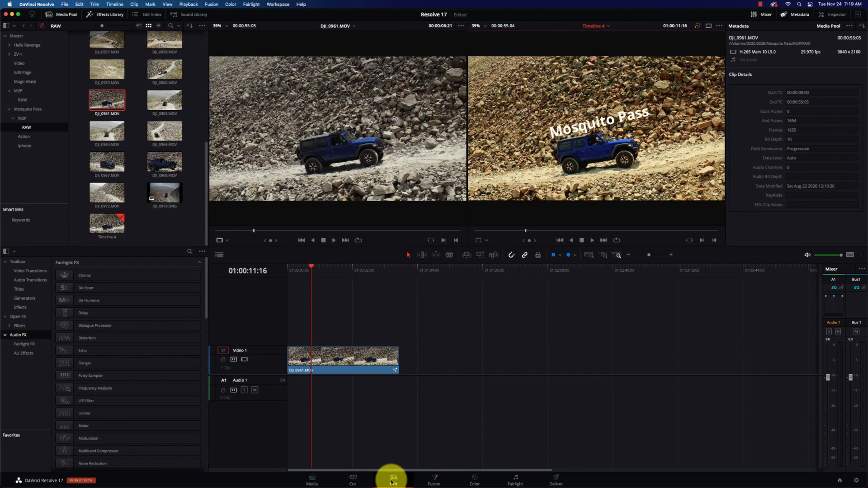